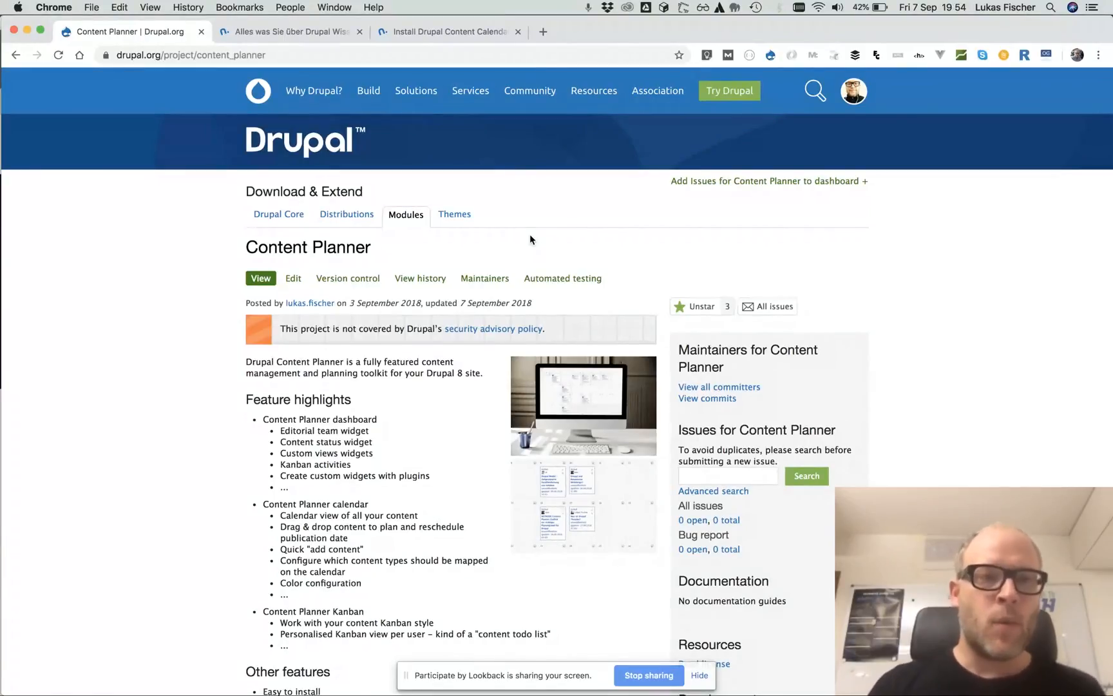
mouse_move(199, 186)
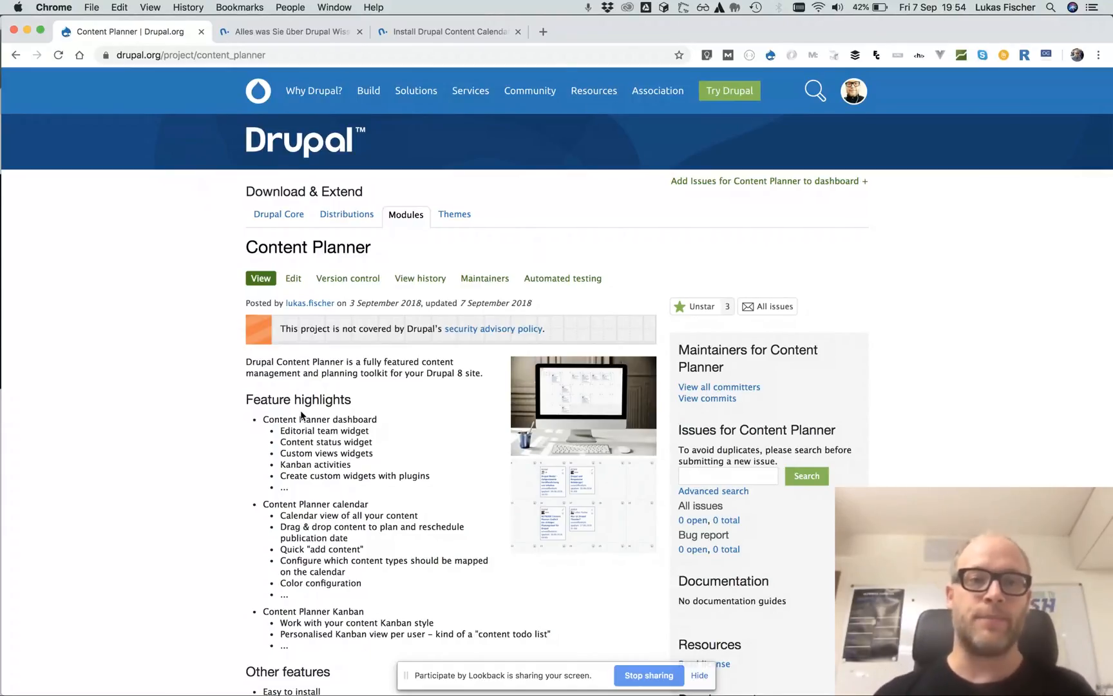
- Switch to the Drupal Knowhow Blog tab and open the Content Planner dashboard
left_click(287, 31)
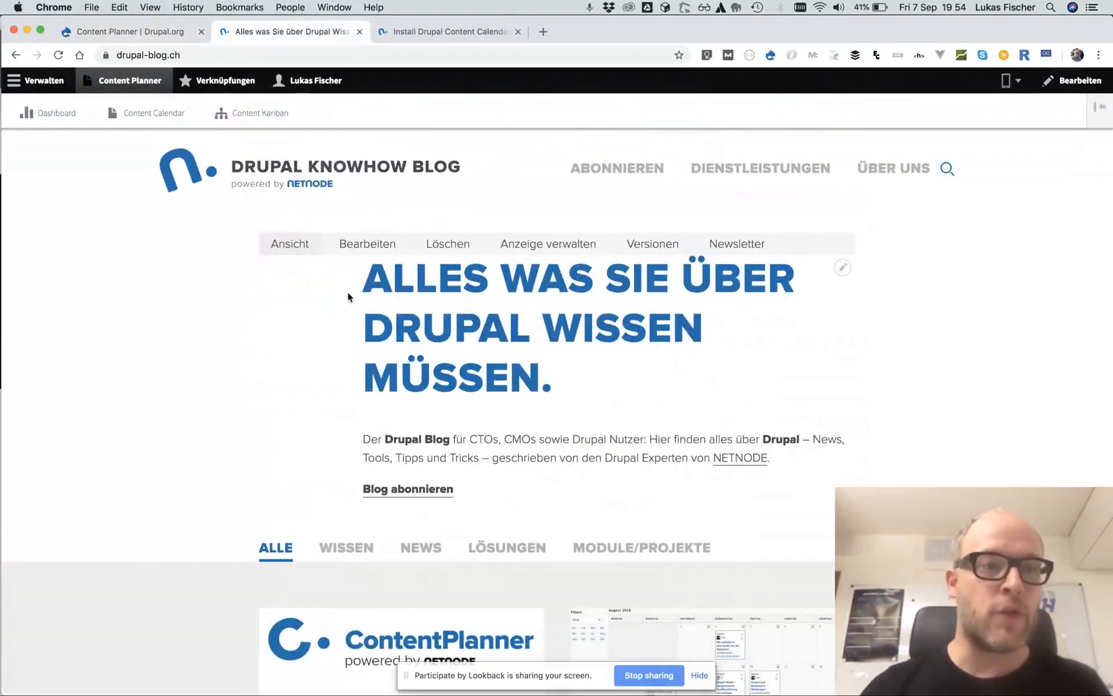
mouse_move(178, 236)
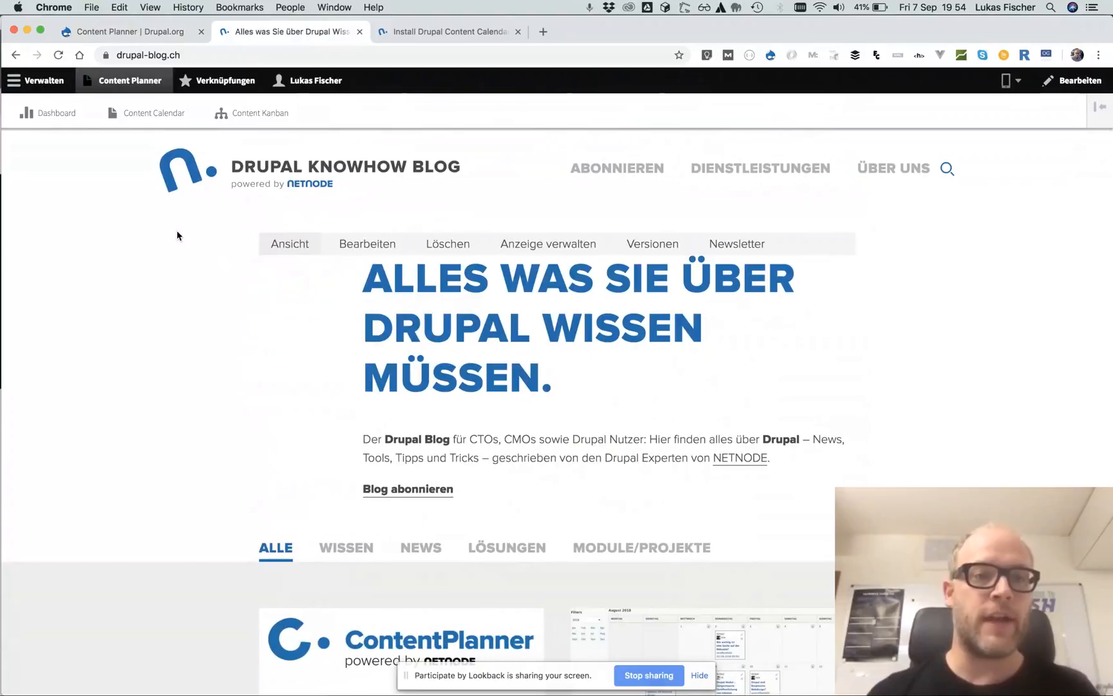
mouse_move(131, 81)
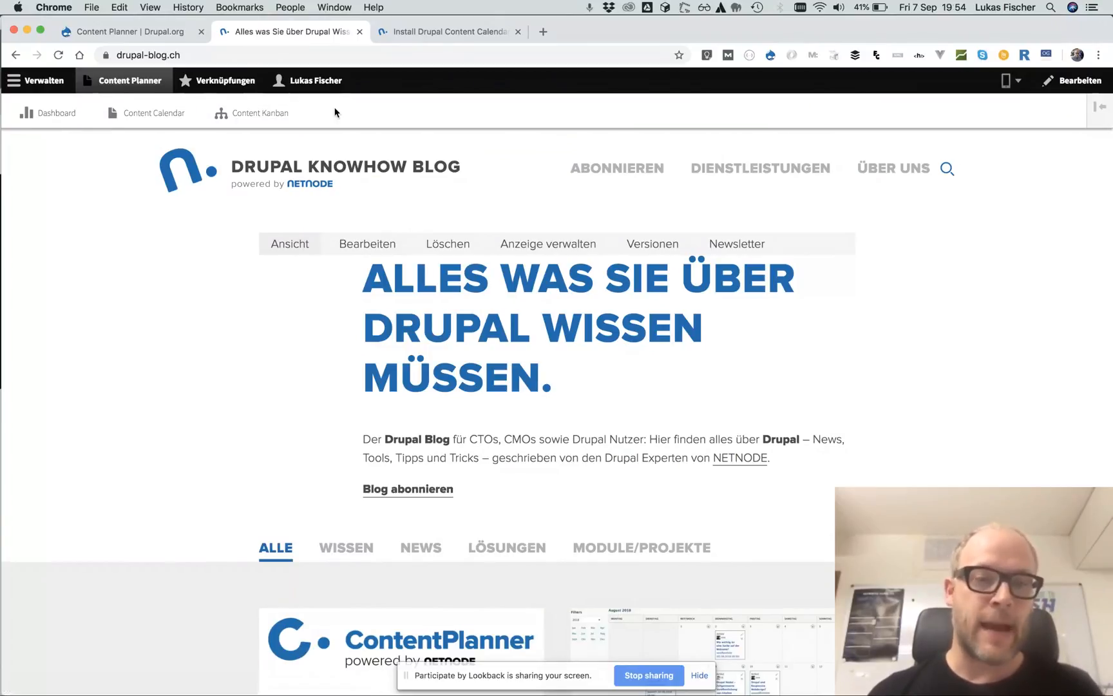
left_click(56, 112)
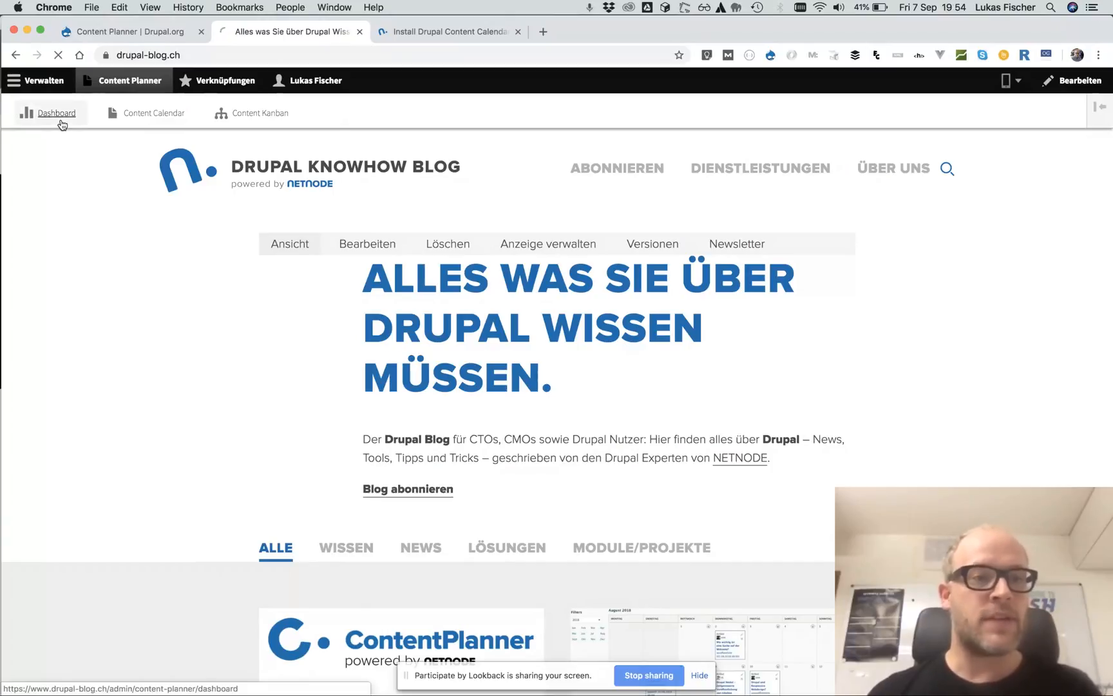
- Load the Content Planner dashboard and scroll through its analytics, status and team widgets
left_click(56, 113)
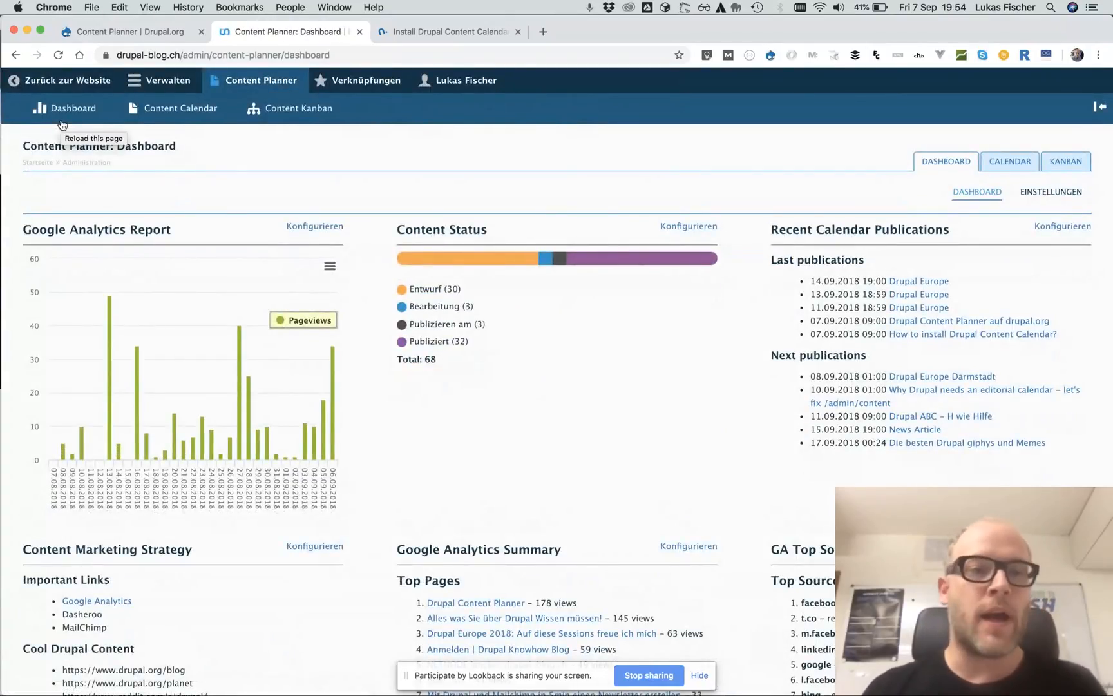
mouse_move(256, 402)
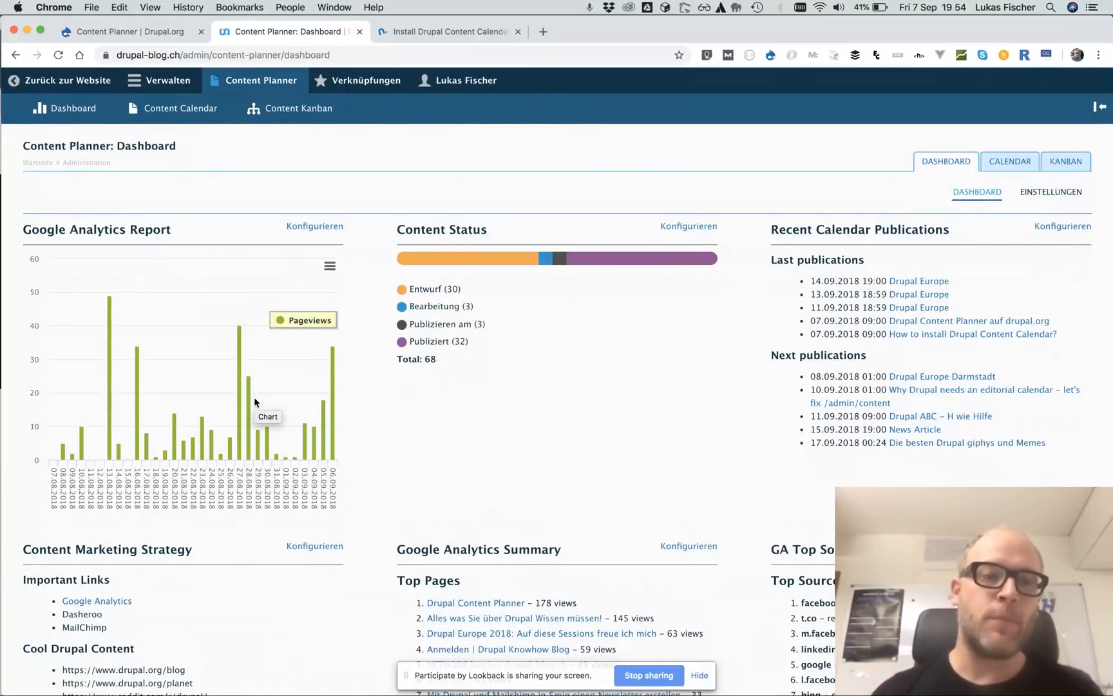
mouse_move(64, 230)
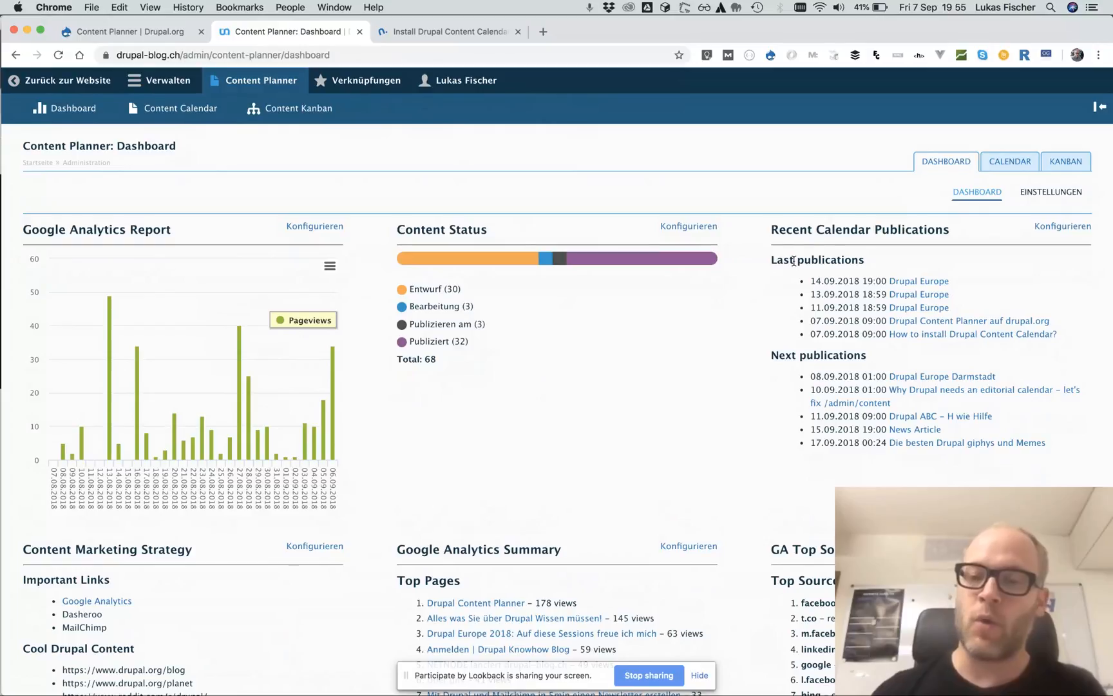
mouse_move(626, 506)
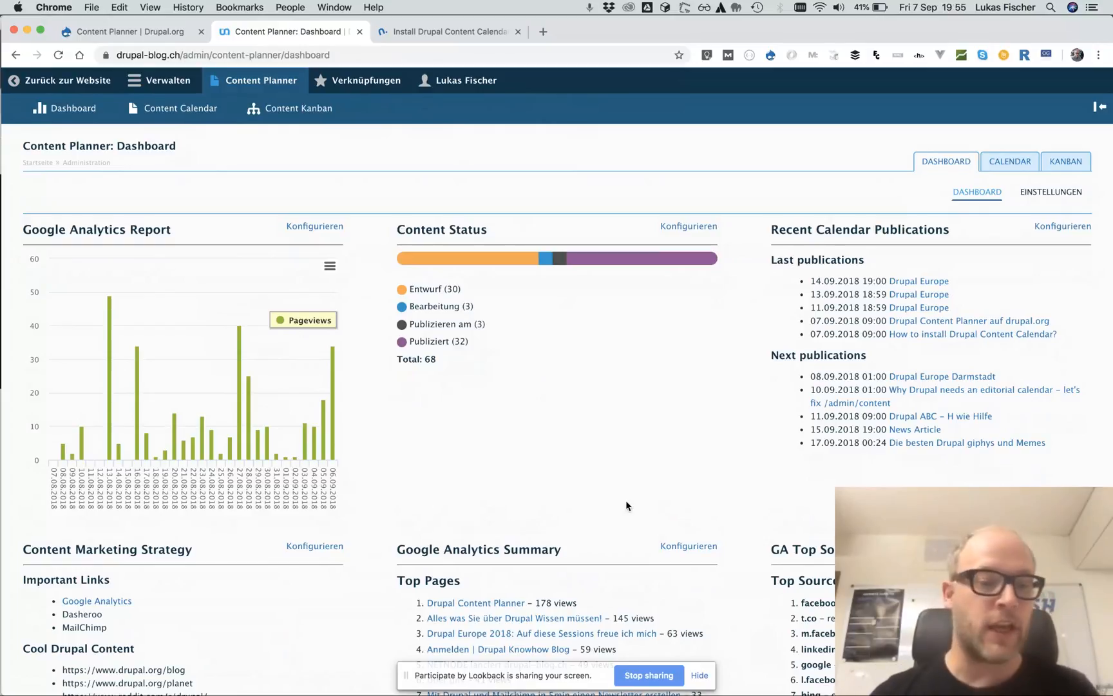
scroll("down", 3)
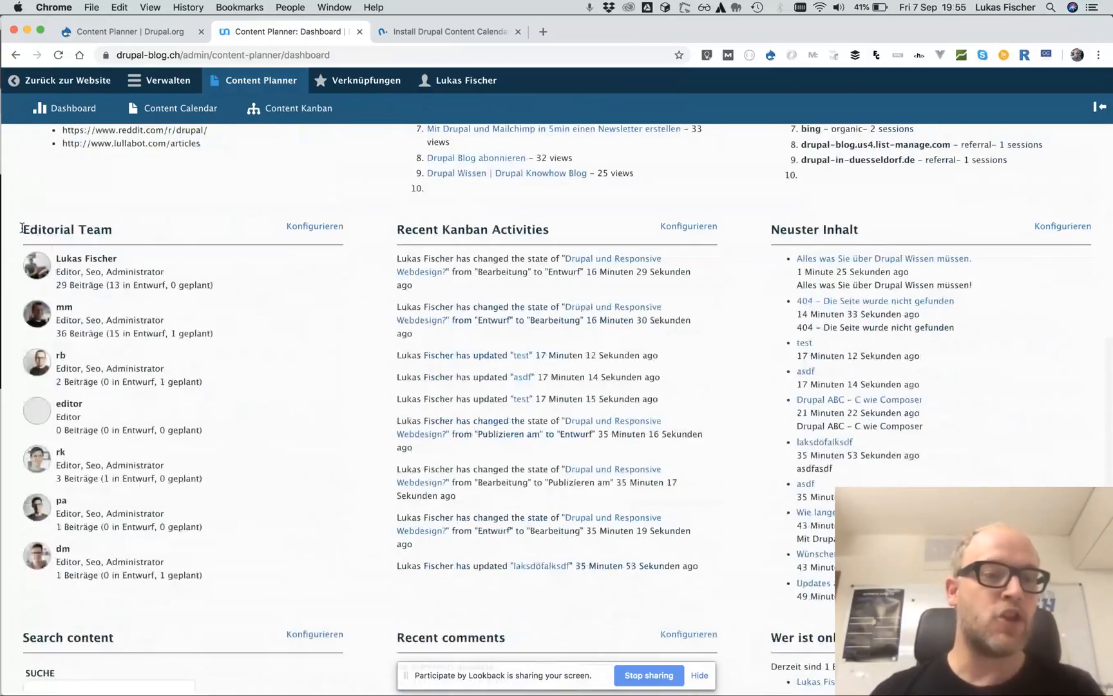
scroll("up", 3)
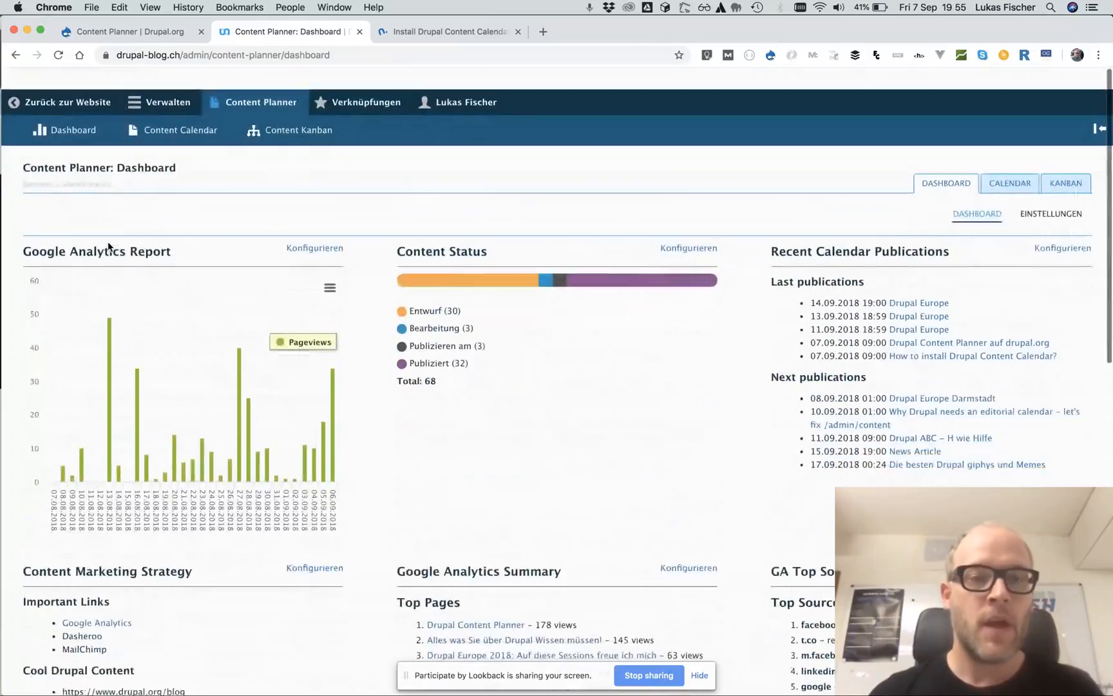
scroll("down", 3)
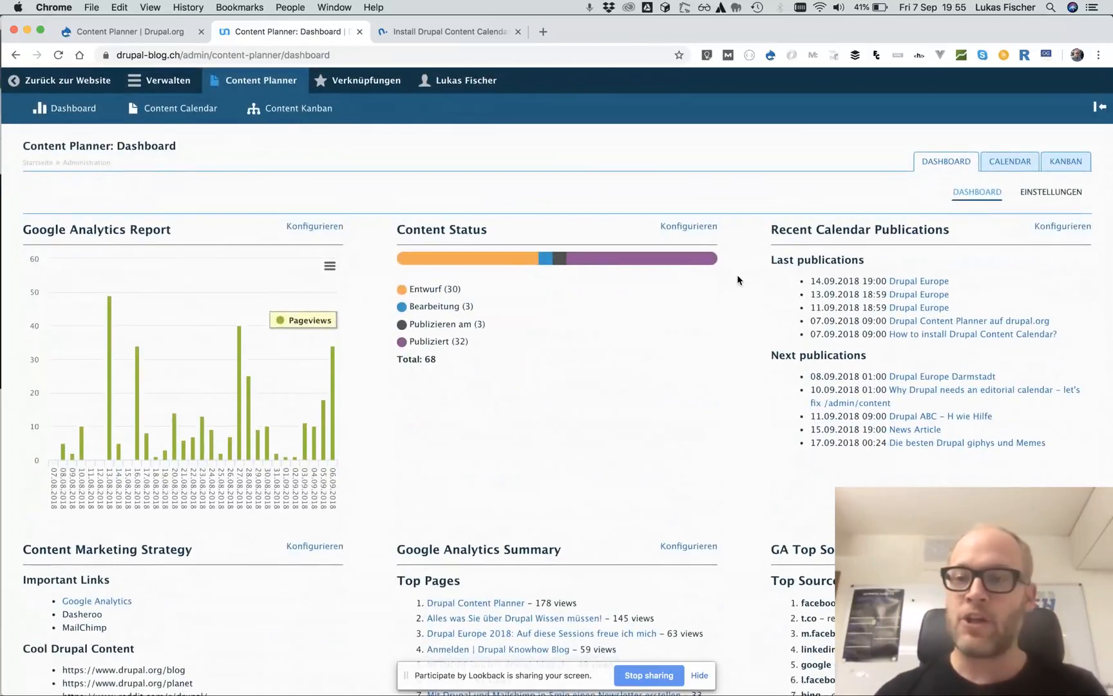
mouse_move(1052, 195)
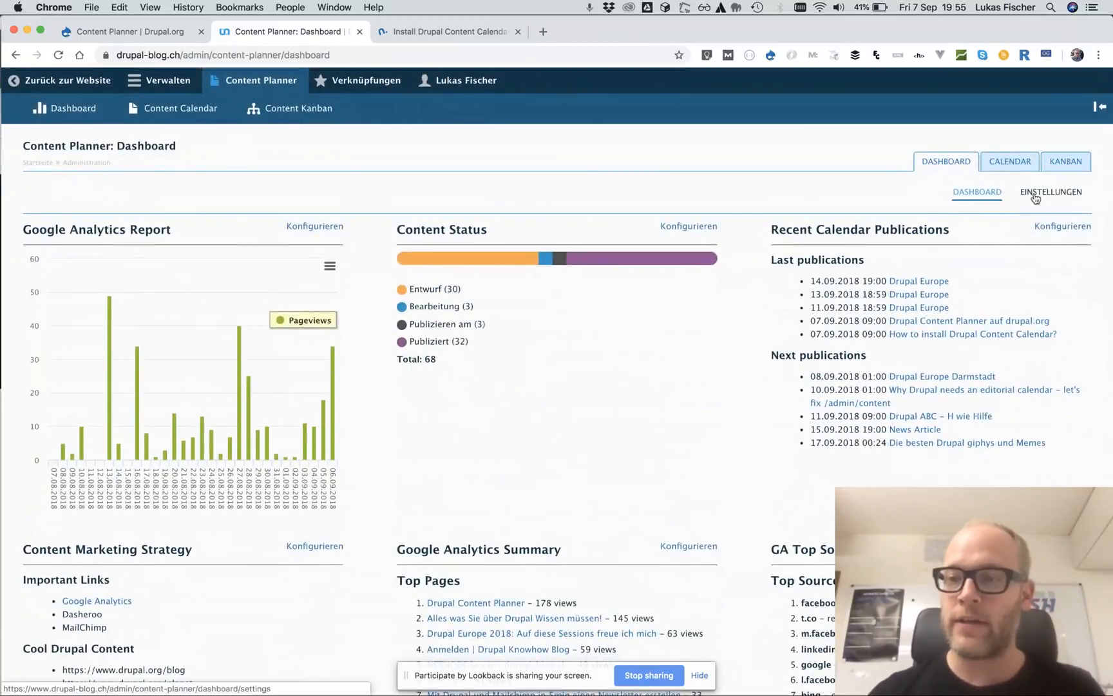
left_click(1051, 192)
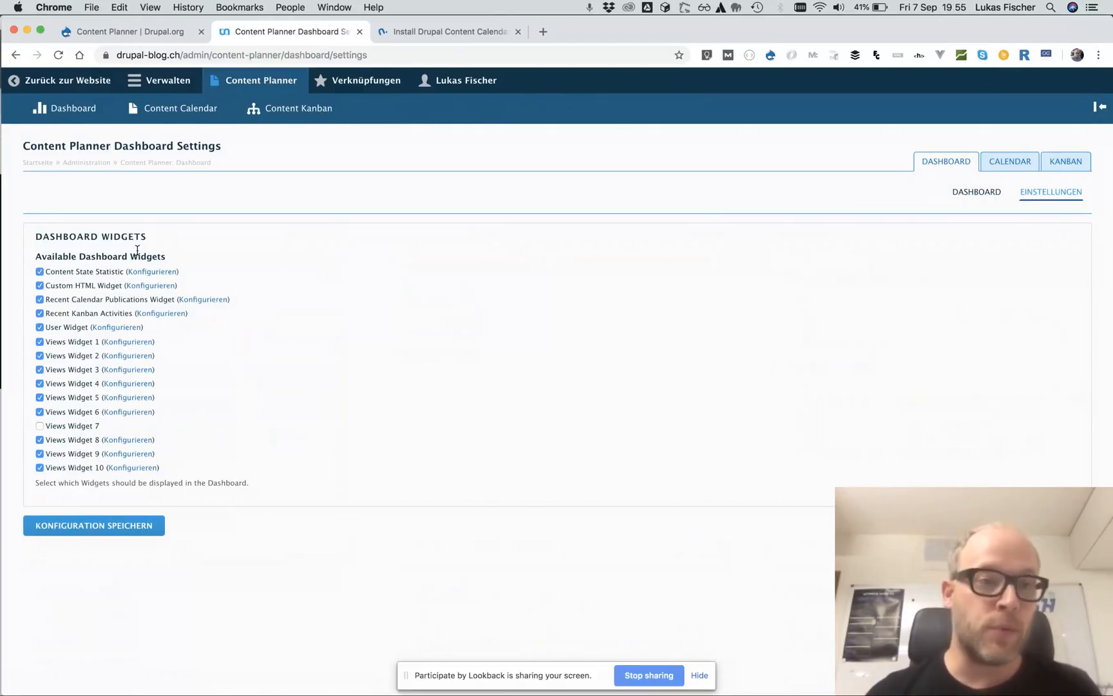
left_click(73, 108)
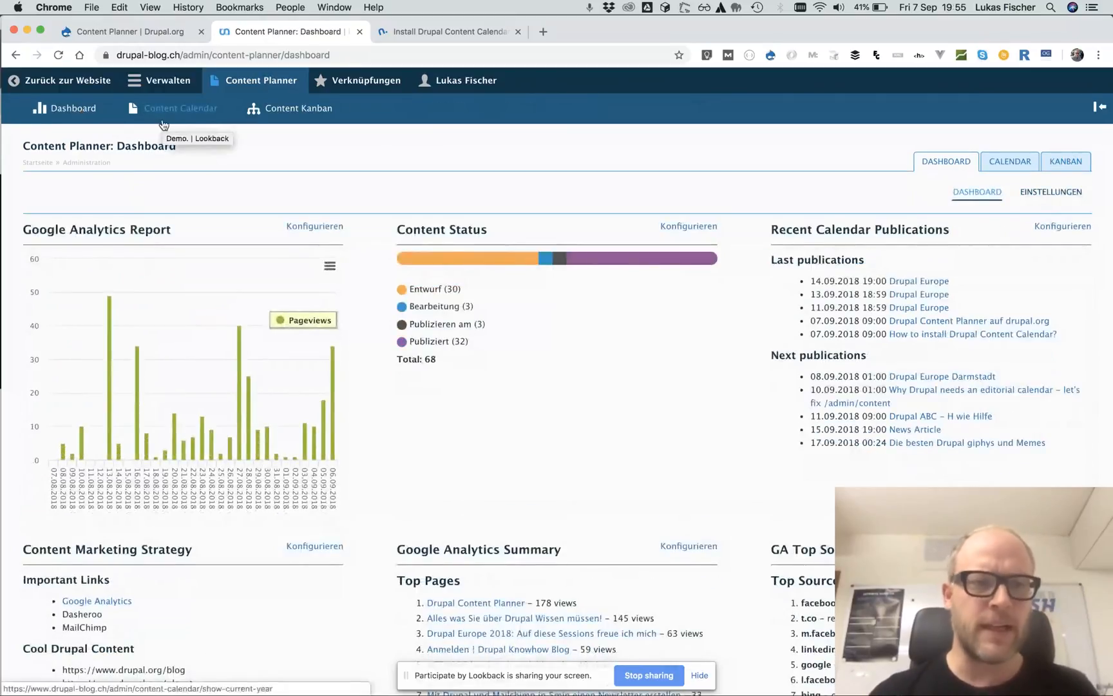
- Open the Content Calendar, jump to September 2018, and scroll to October's drafts
left_click(180, 108)
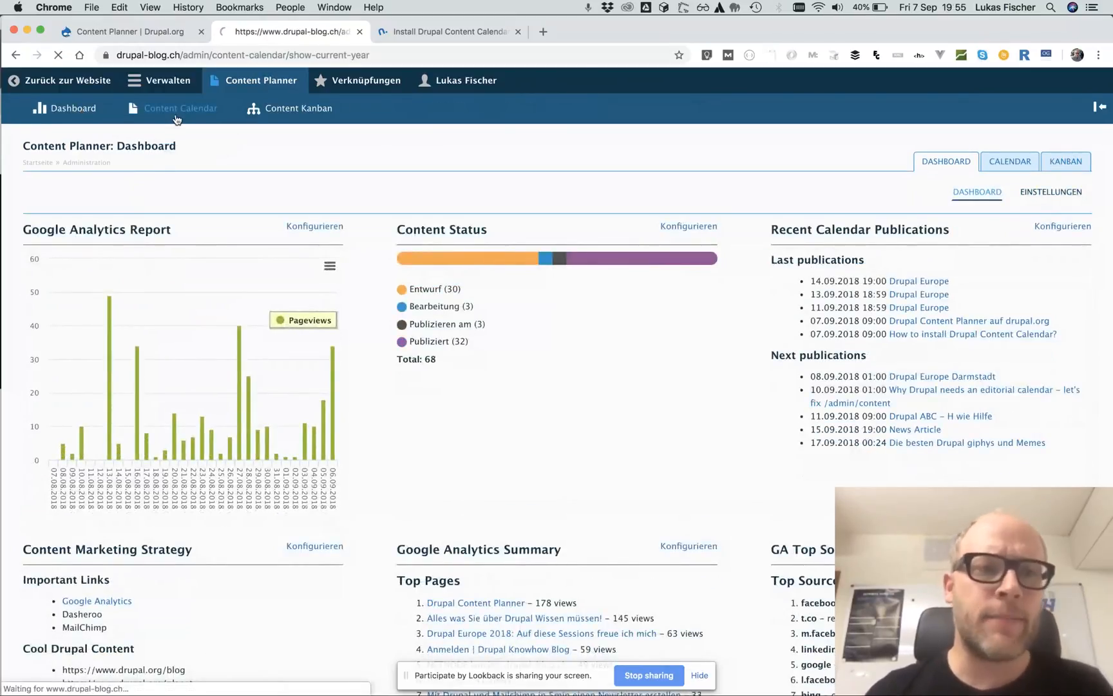
left_click(180, 108)
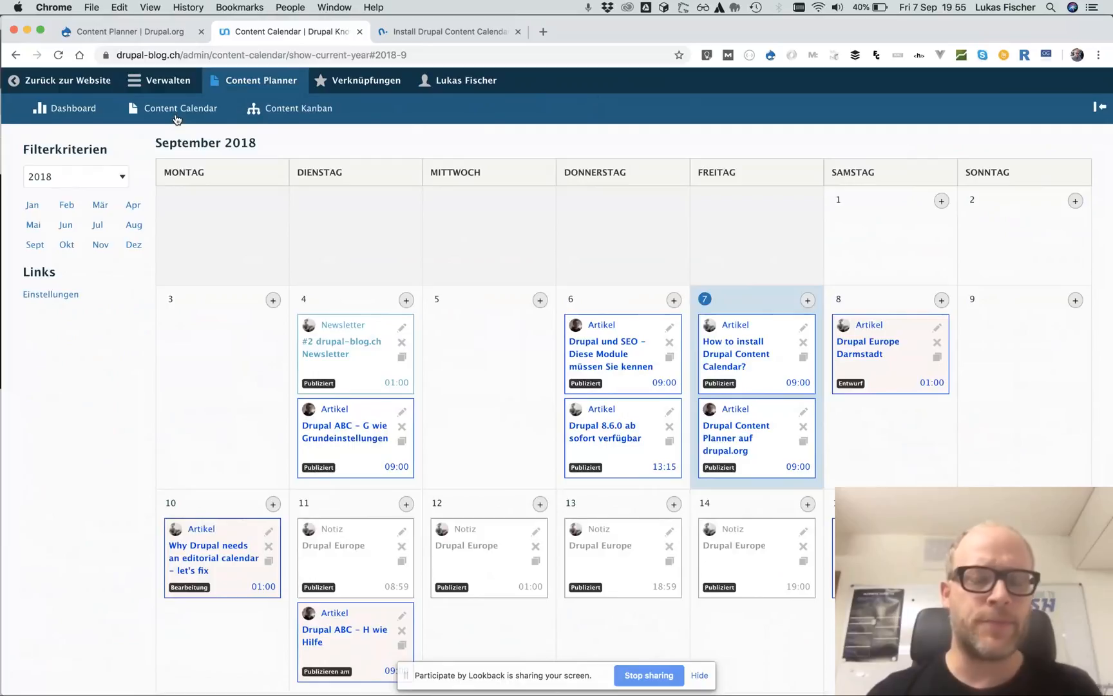
mouse_move(250, 285)
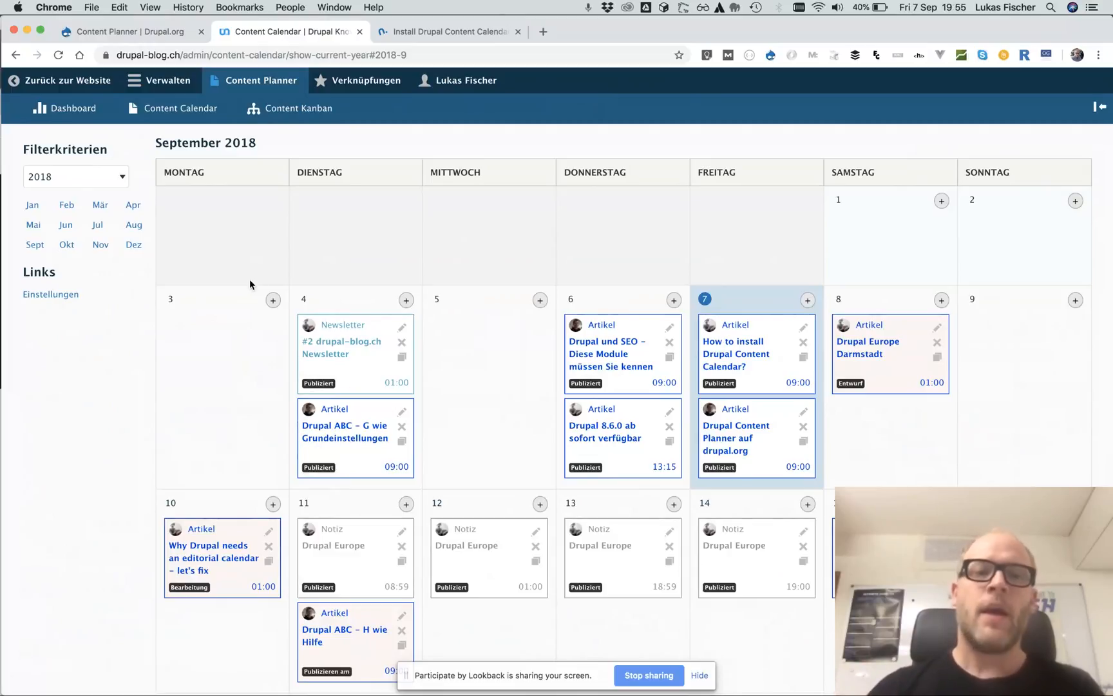
scroll("down", 3)
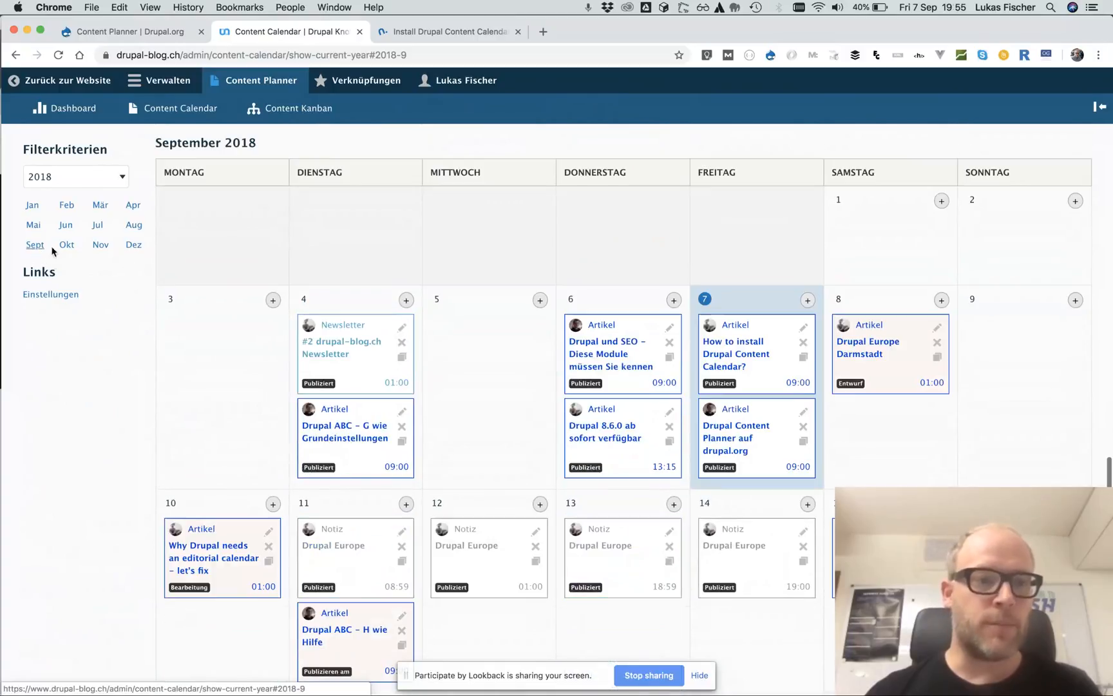
left_click(74, 175)
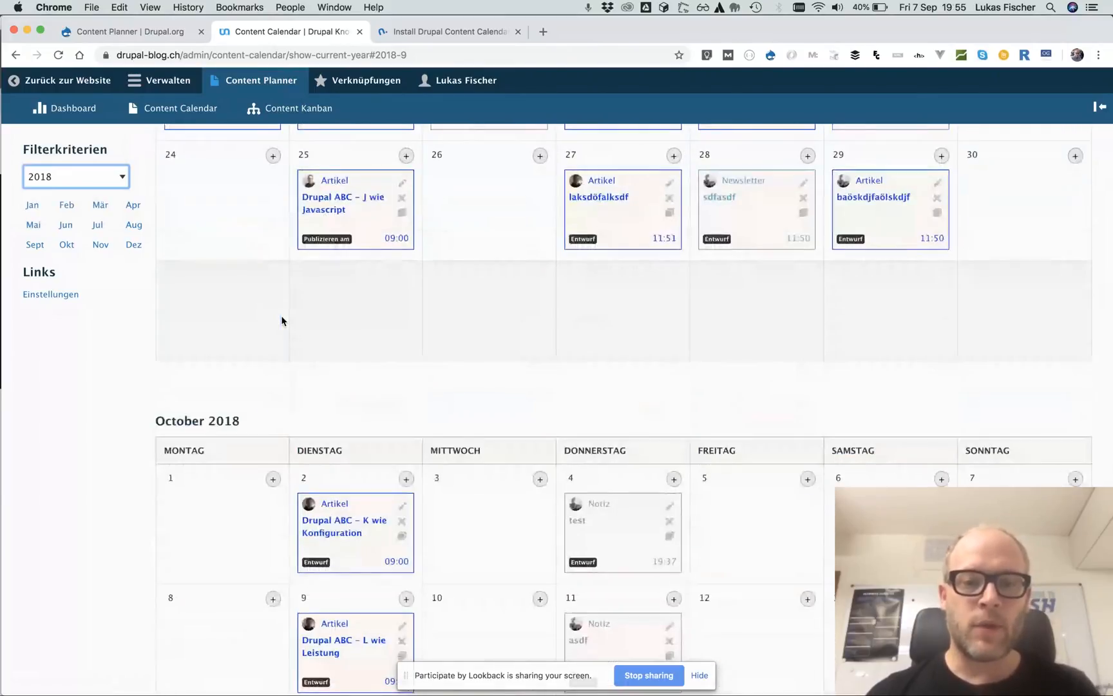
scroll("down", 3)
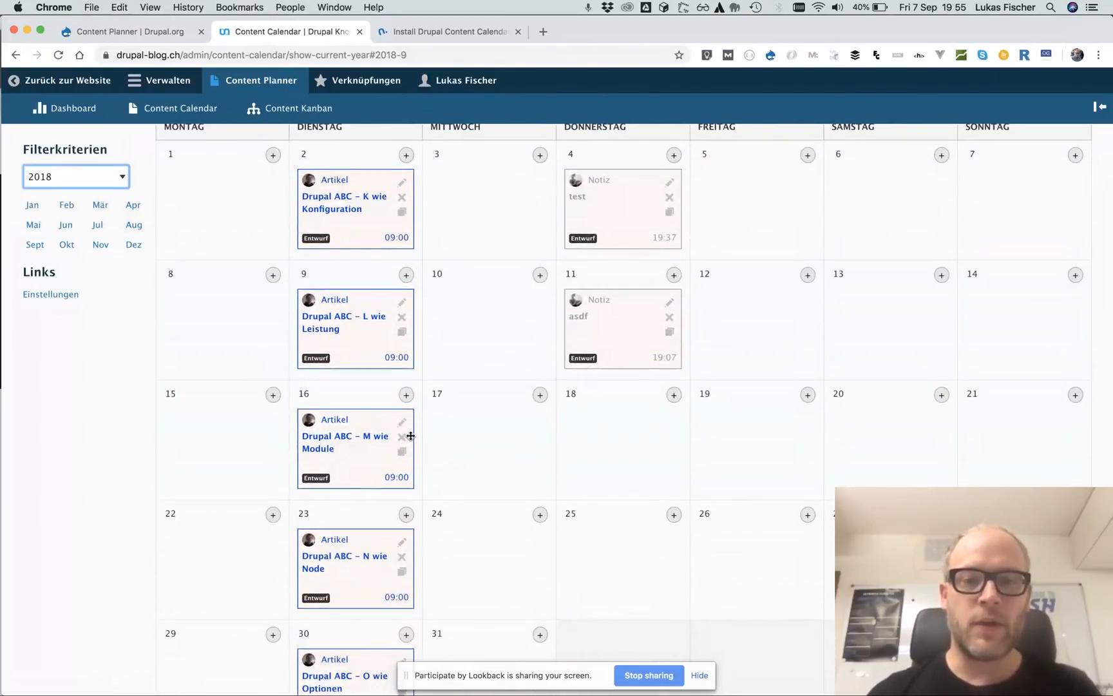
scroll("up", 3)
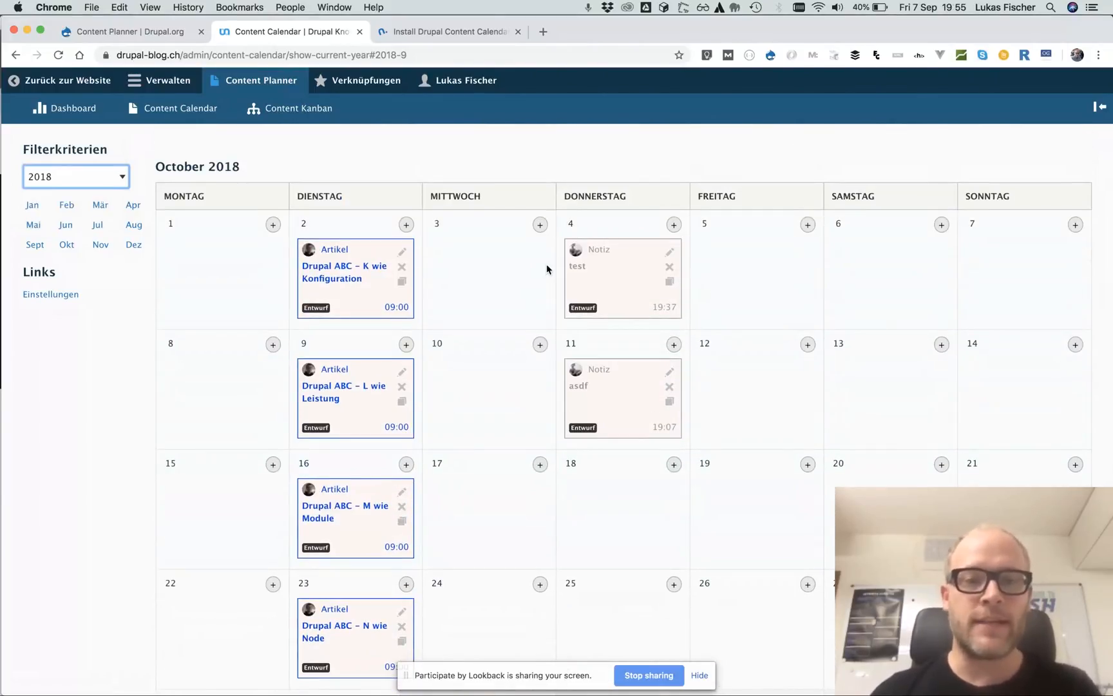
mouse_move(544, 152)
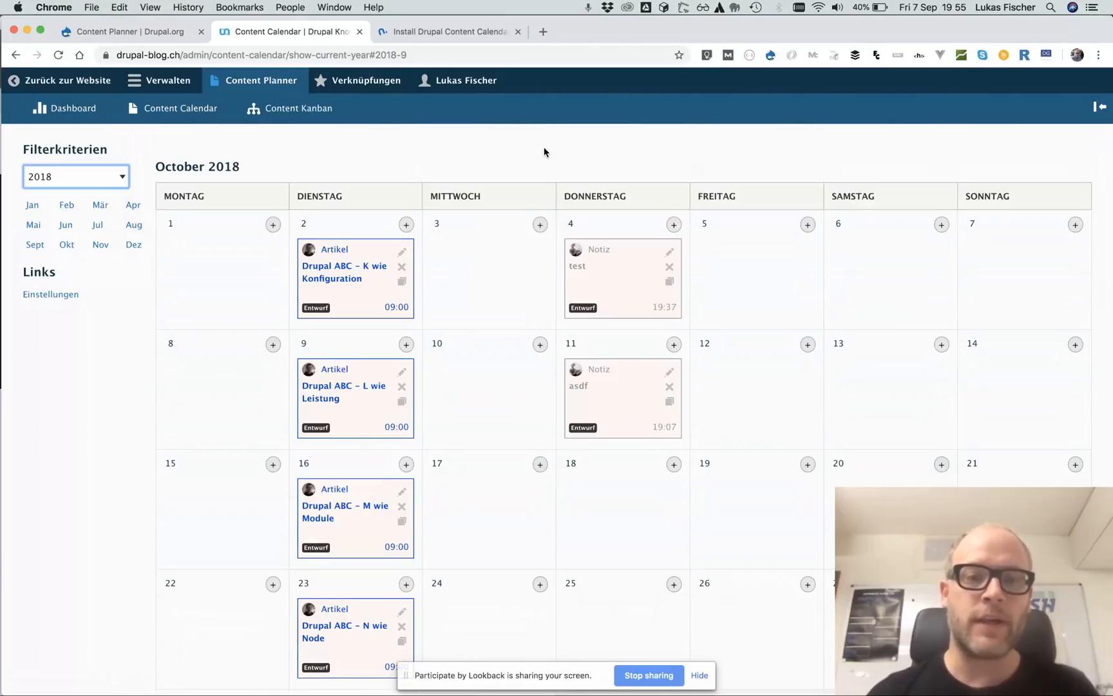
- Add a draft note titled 'sadfasdfa' on 3 October and save it
left_click(540, 224)
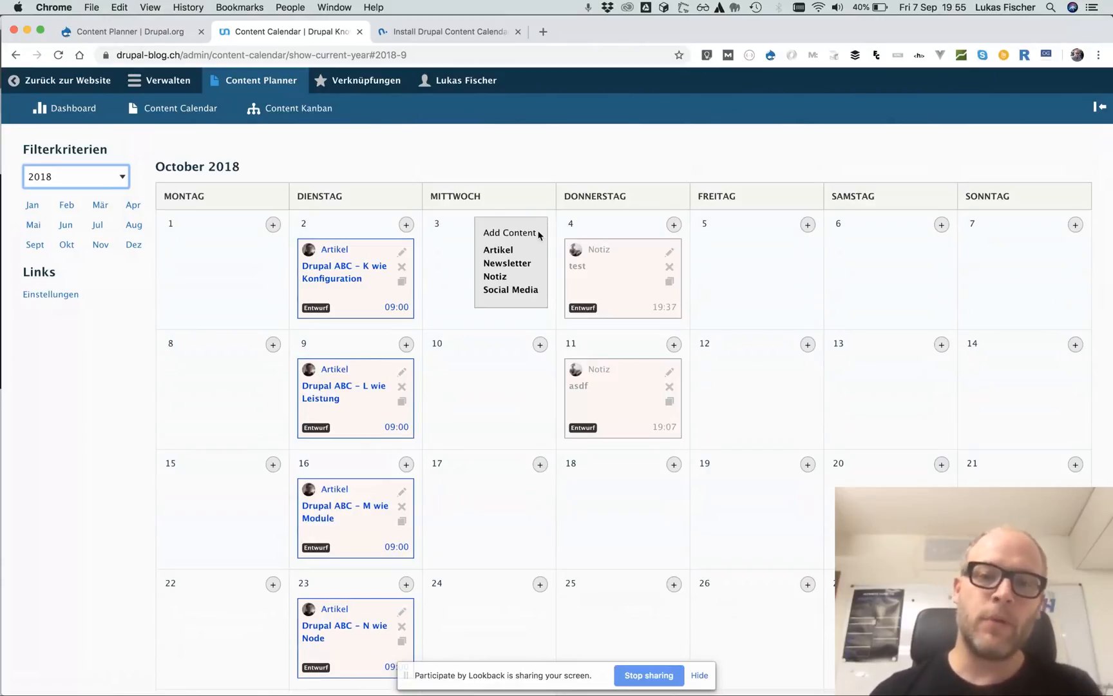
mouse_move(496, 250)
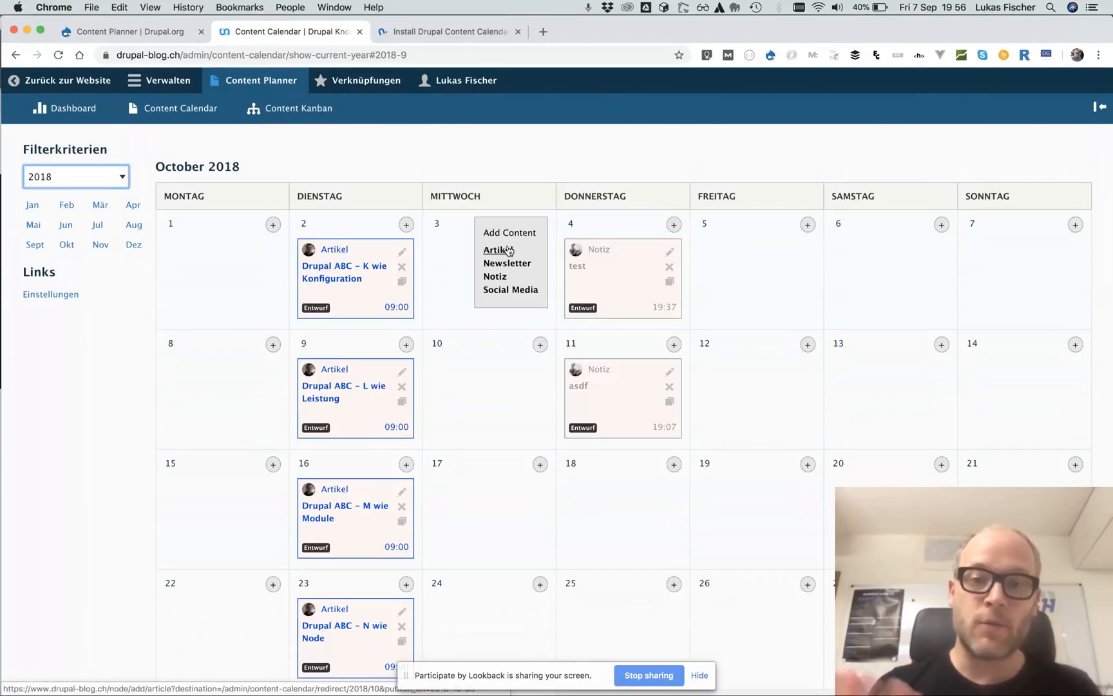
left_click(406, 224)
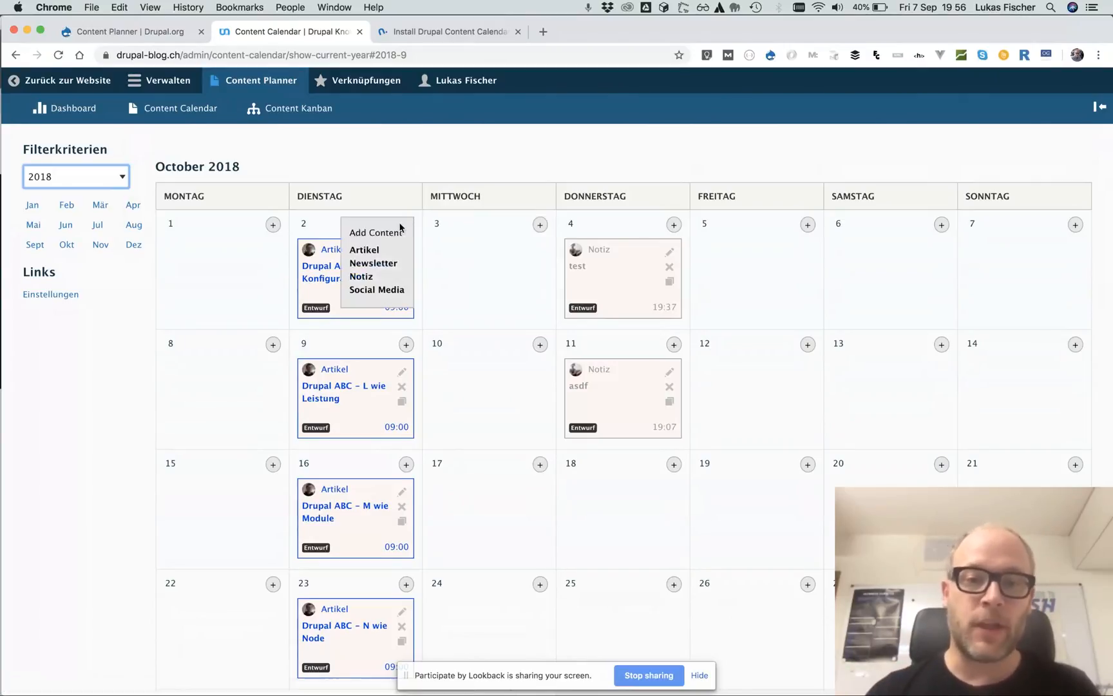
left_click(540, 224)
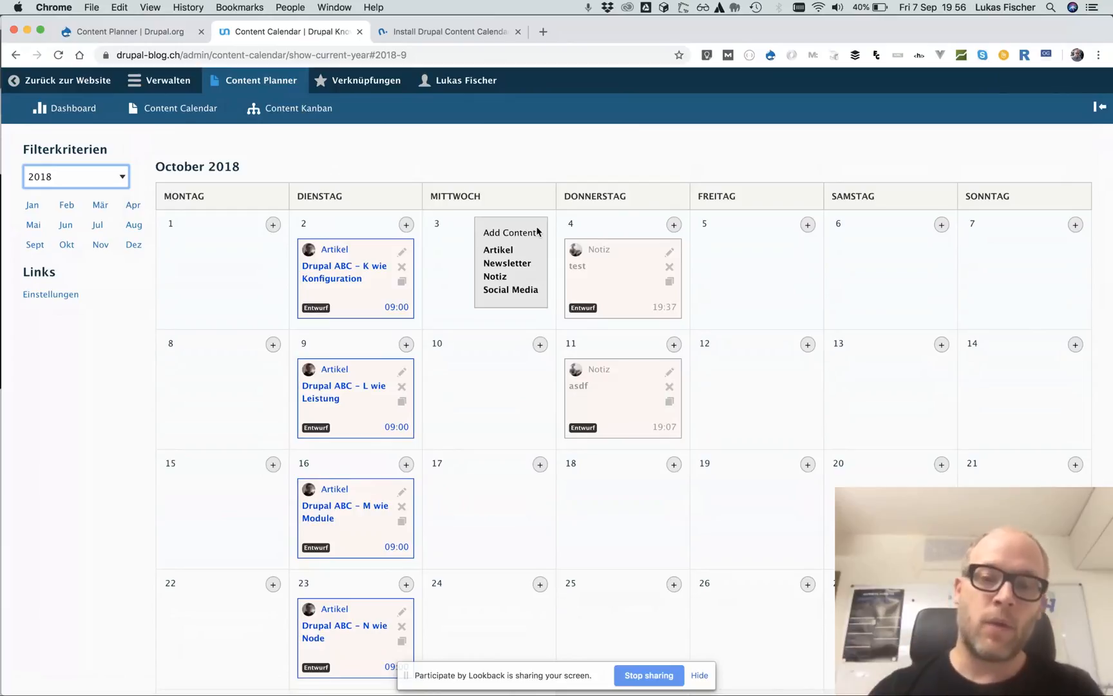
mouse_move(494, 276)
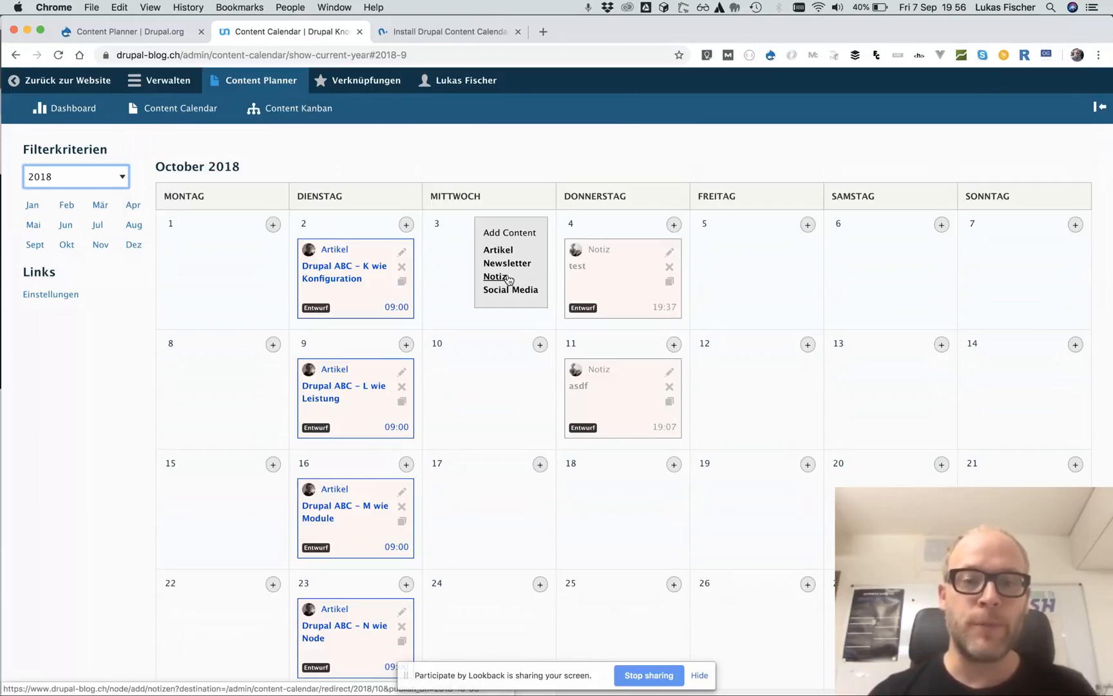
left_click(494, 277)
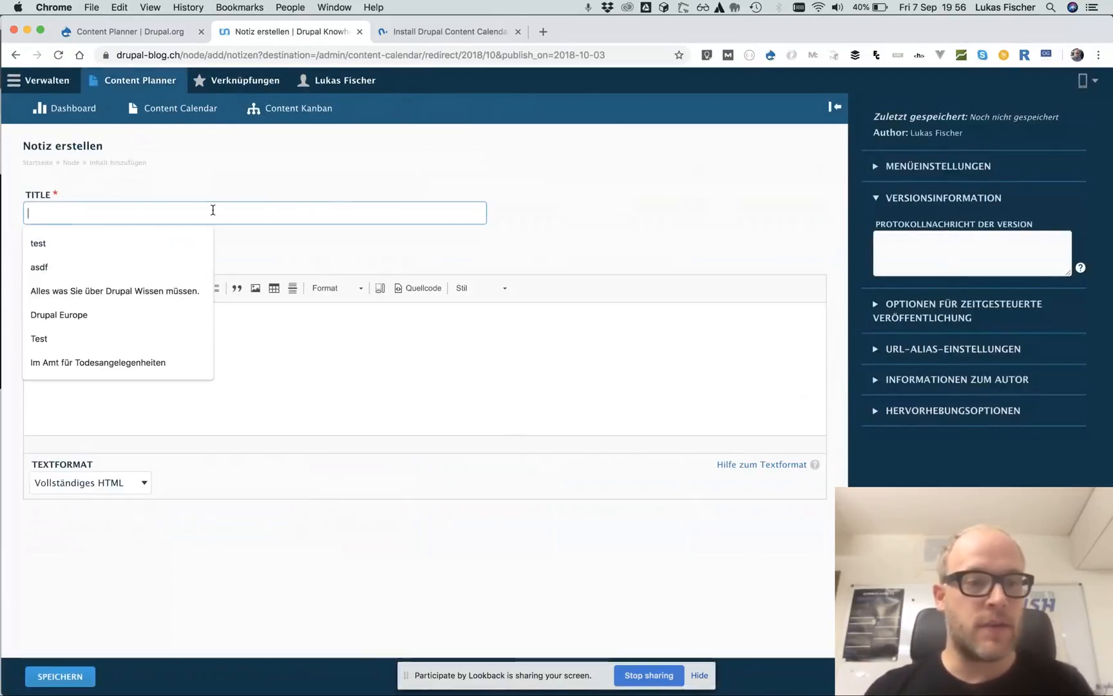
type("sadfasdfa")
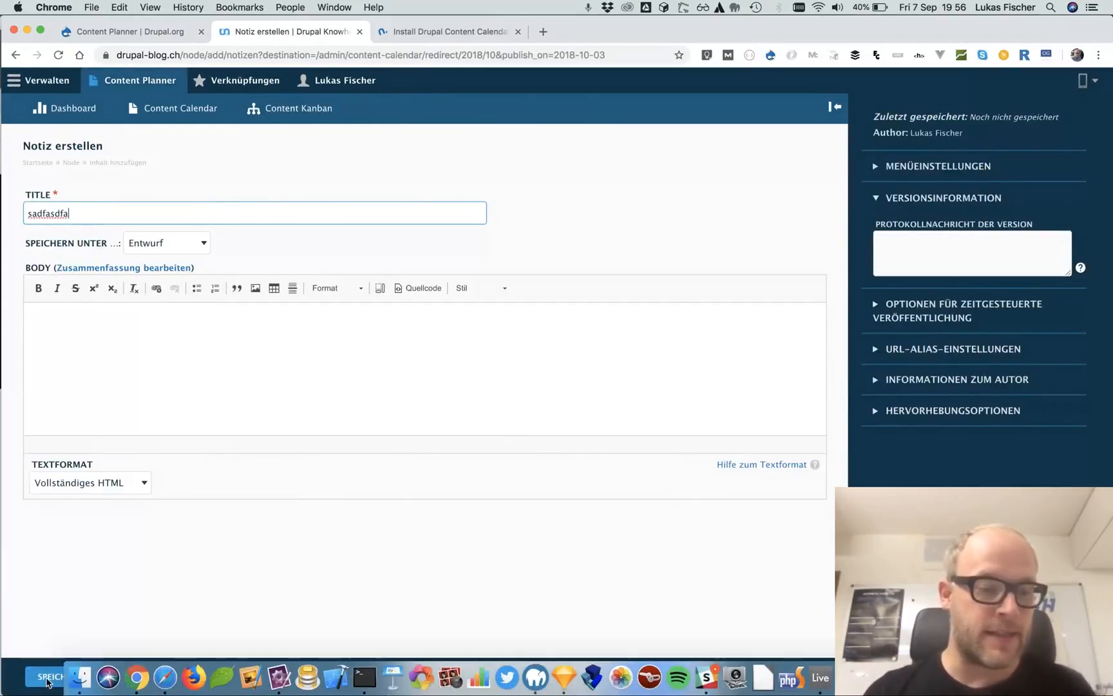
left_click(50, 676)
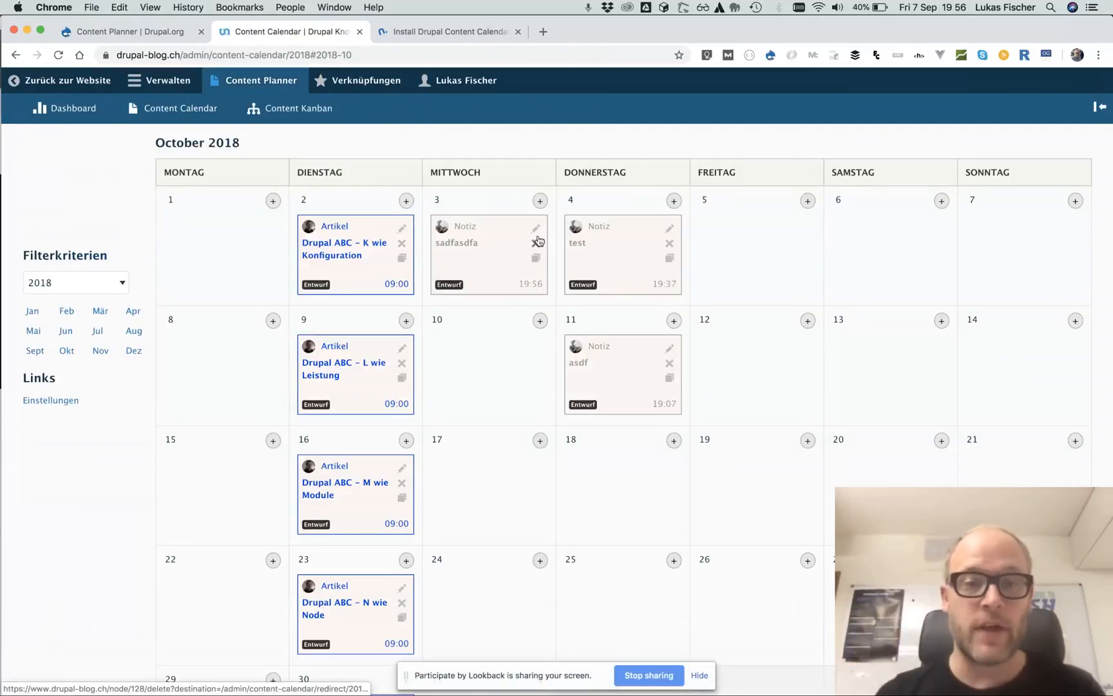
mouse_move(476, 210)
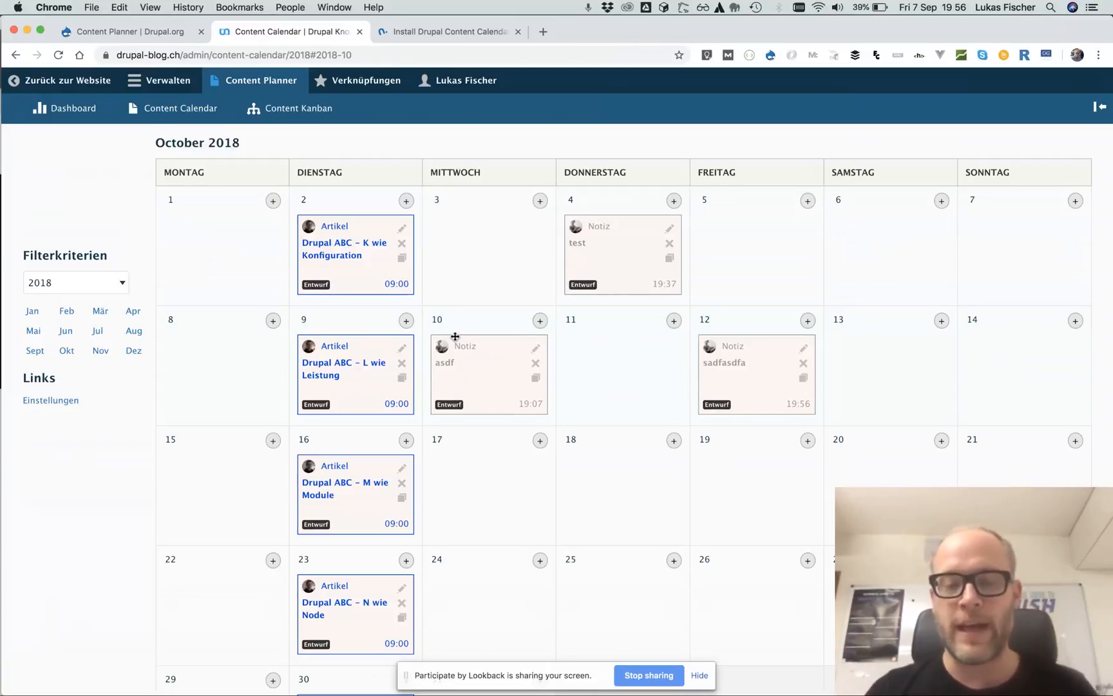
mouse_move(417, 337)
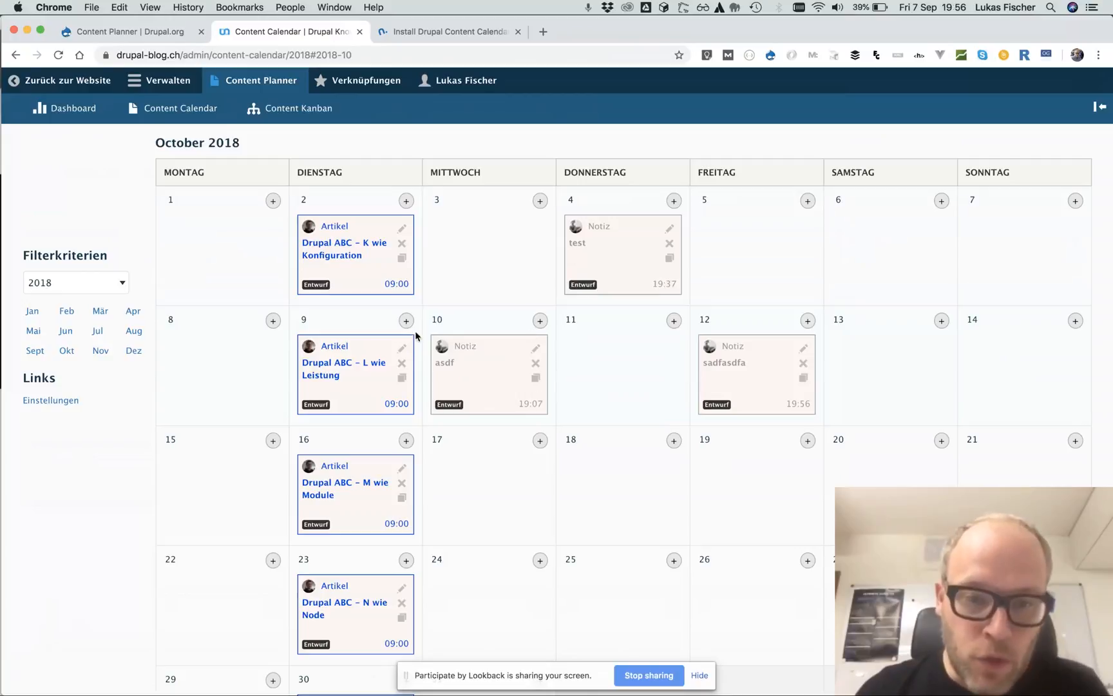
mouse_move(486, 348)
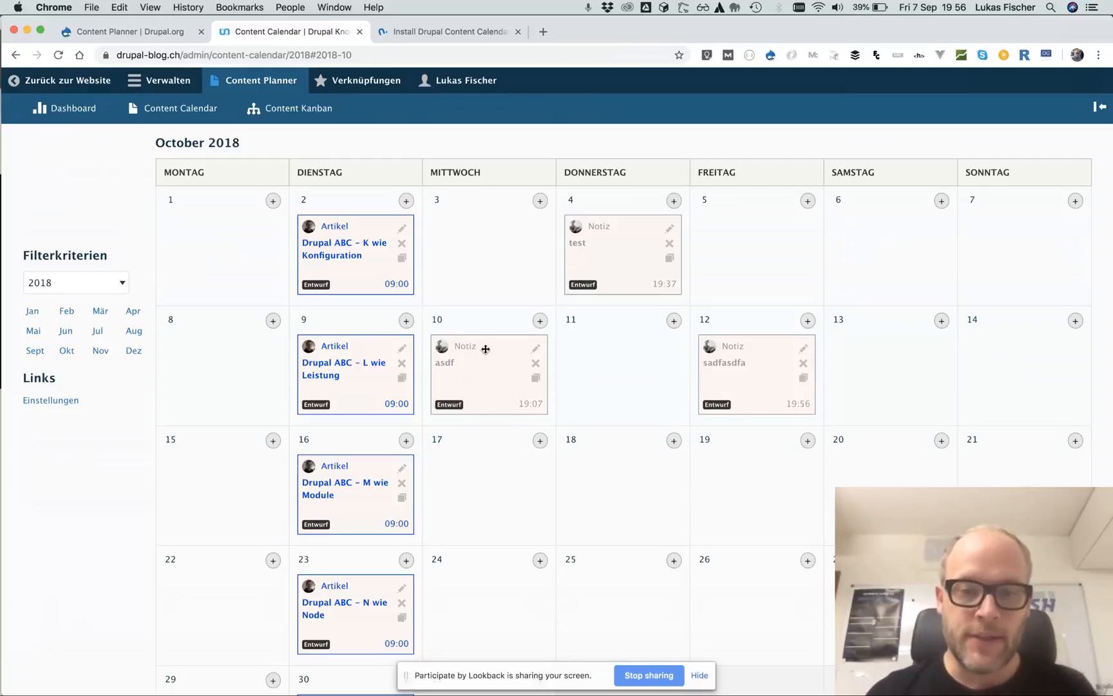
mouse_move(439, 351)
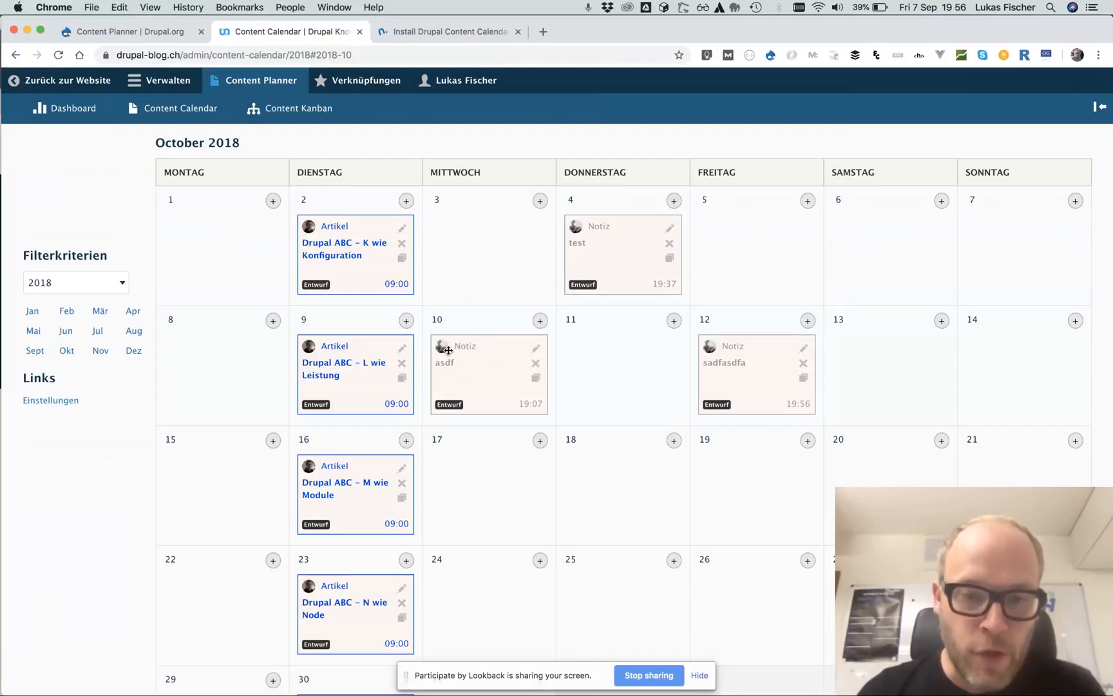
mouse_move(459, 374)
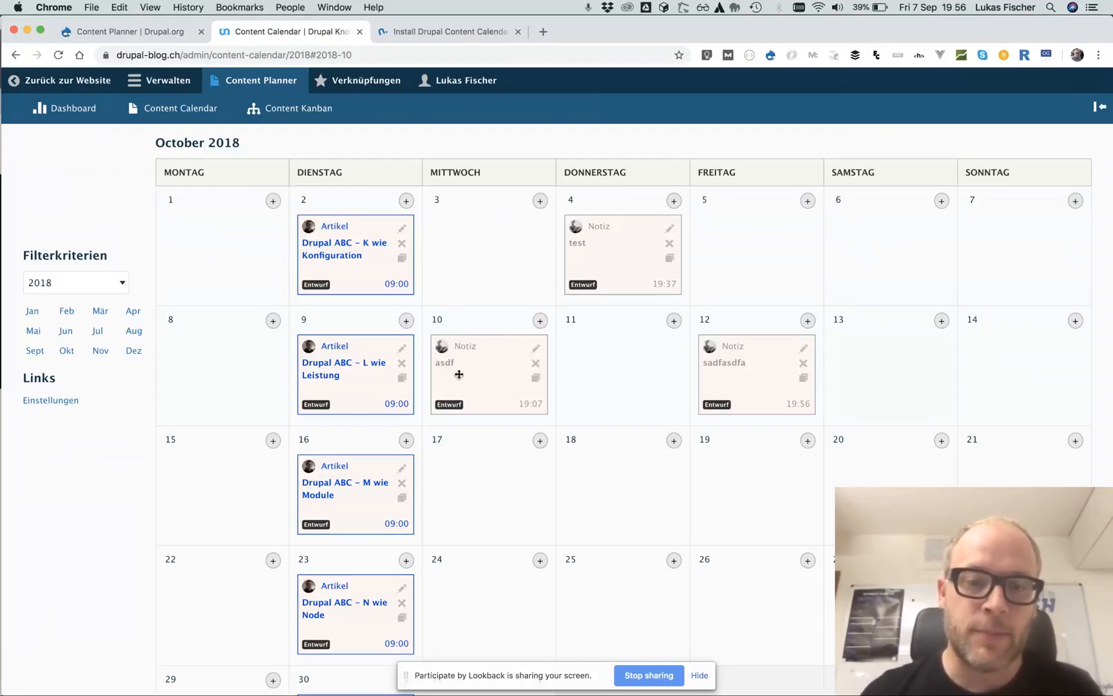
mouse_move(440, 372)
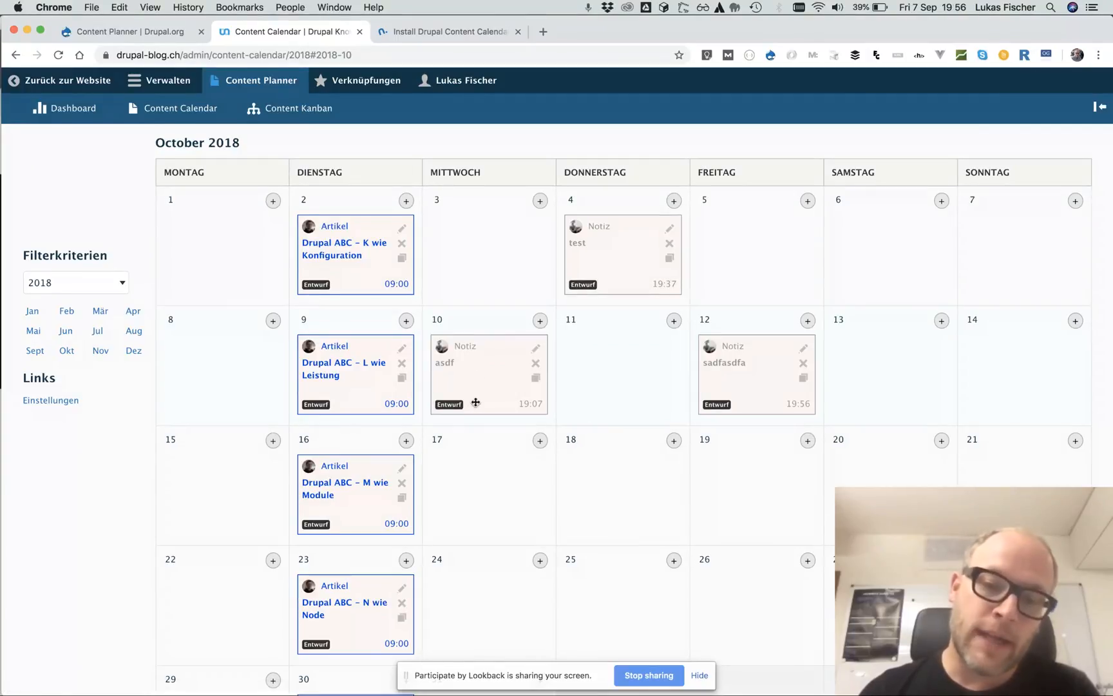
mouse_move(473, 411)
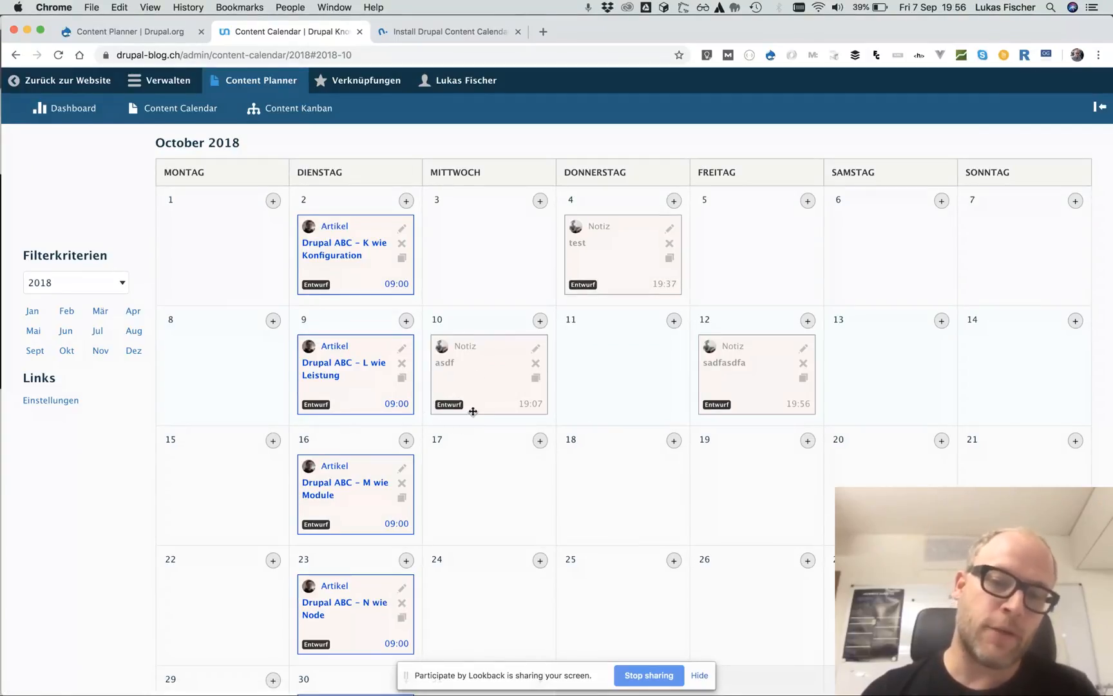
mouse_move(580, 369)
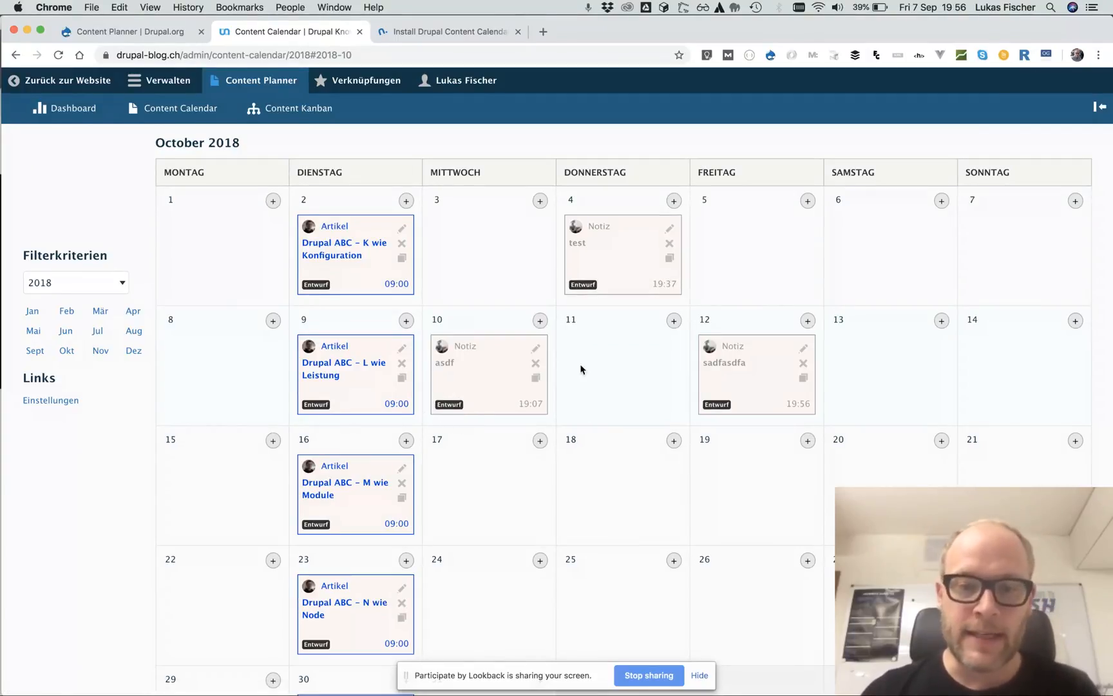
mouse_move(540, 378)
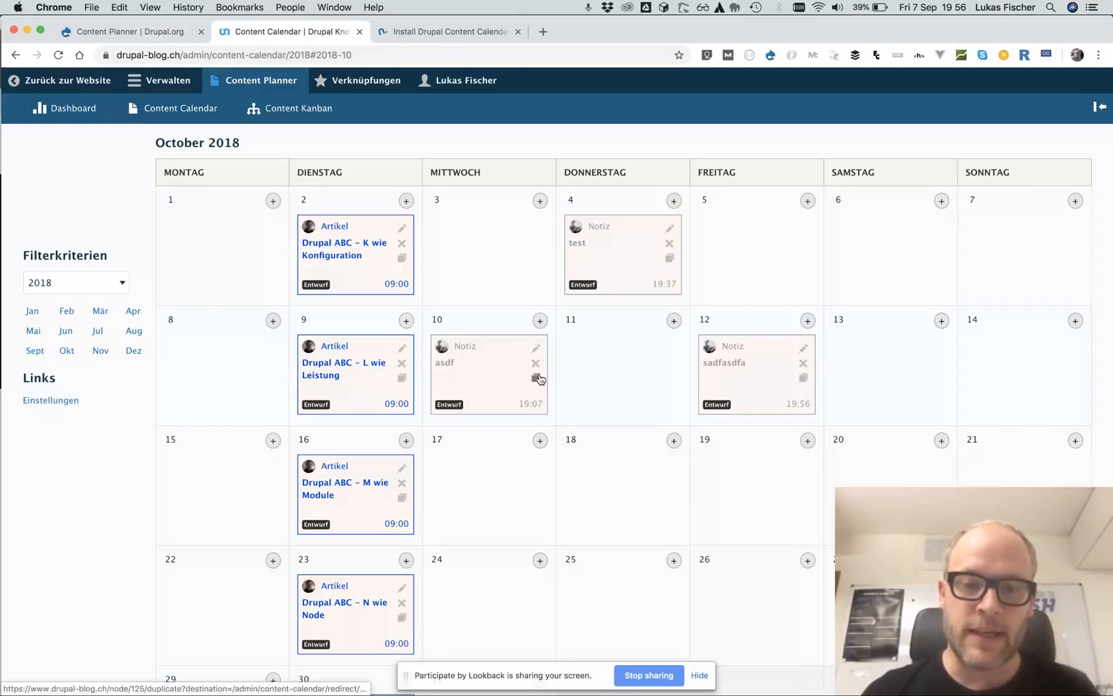
mouse_move(538, 379)
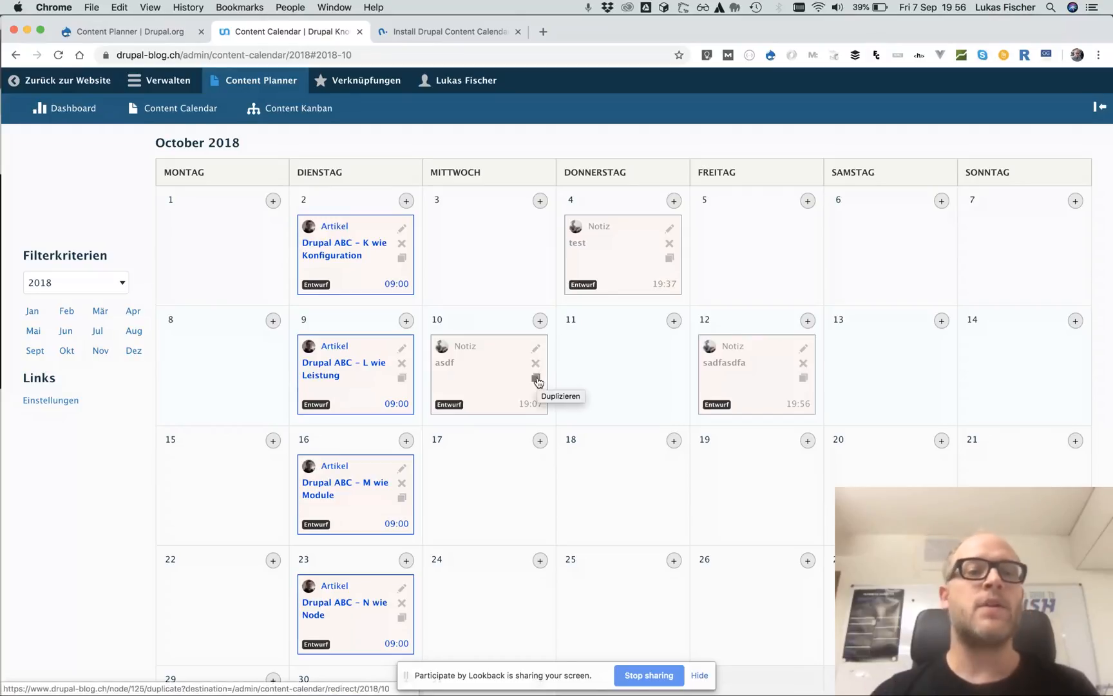
- Scroll the calendar to check the rescheduled notes on 10 and 12 October
scroll("down", 3)
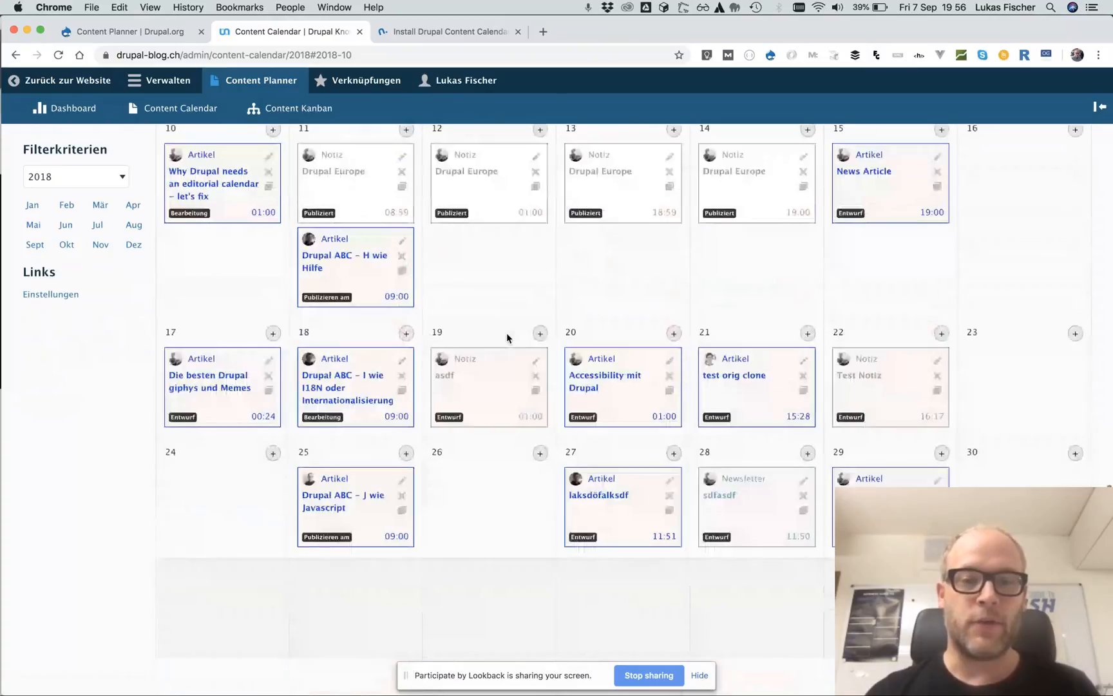
mouse_move(298, 108)
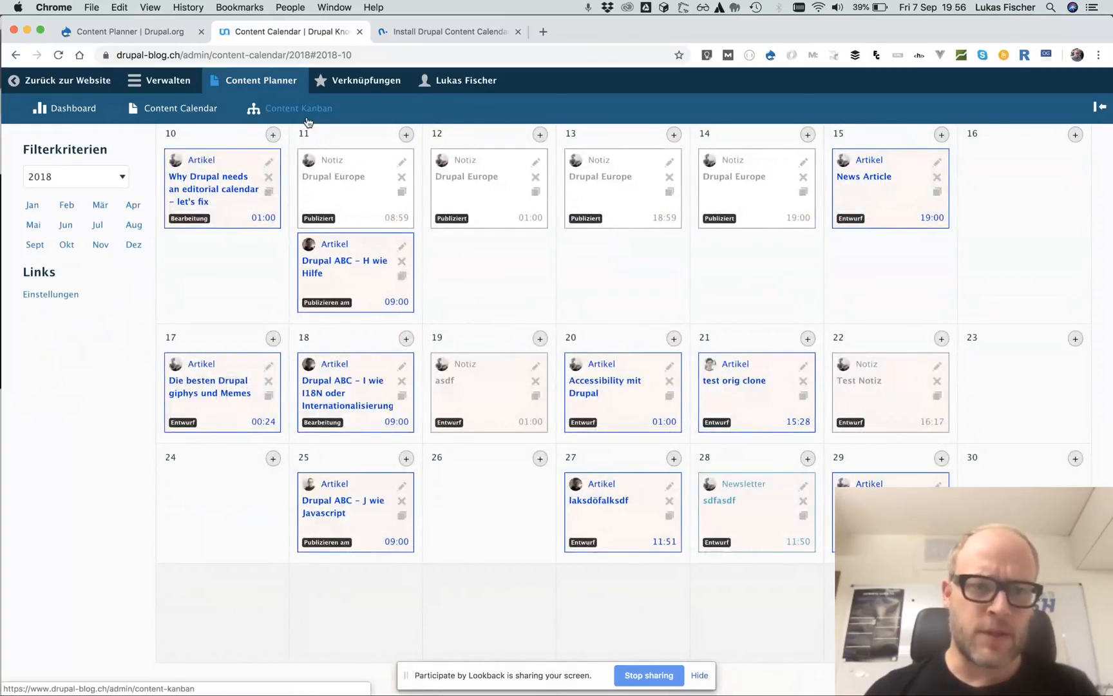
- Open the Content Kanban and scroll through its Entwurf, Bearbeitung, Publizieren am, Publiziert columns
left_click(297, 109)
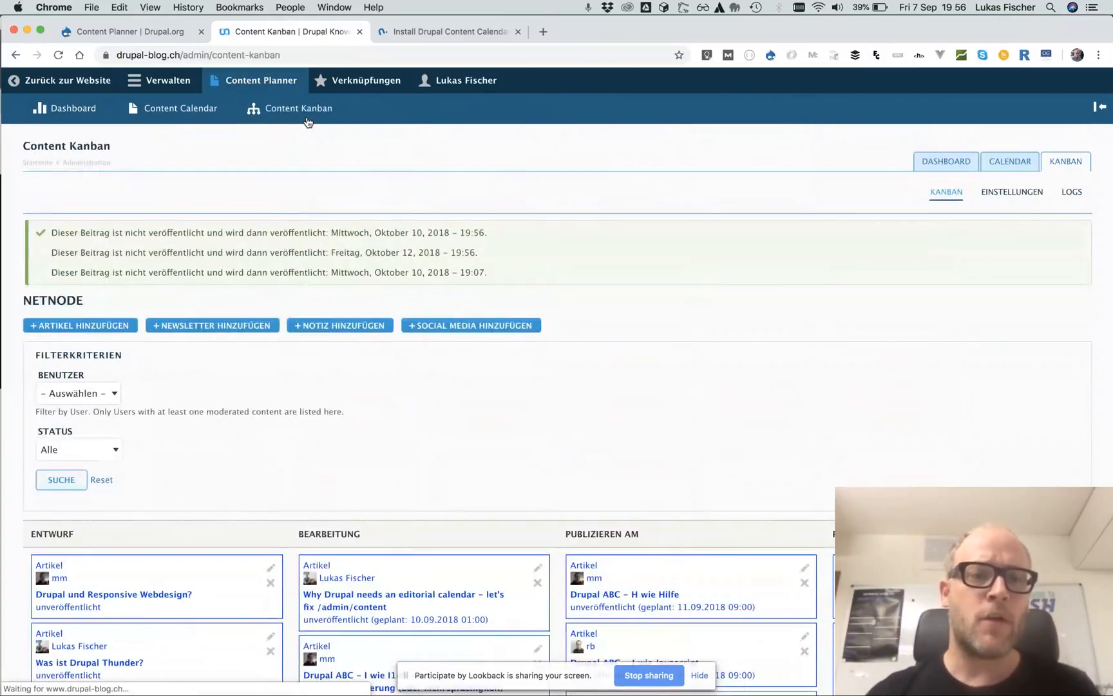
scroll("down", 3)
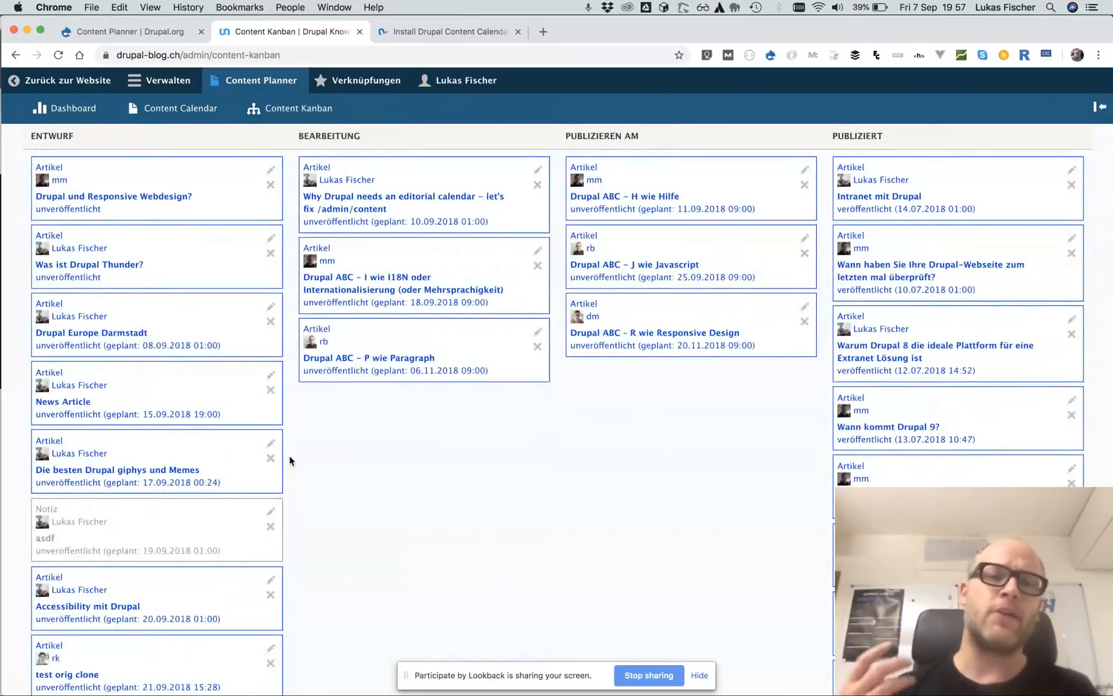
scroll("down", 3)
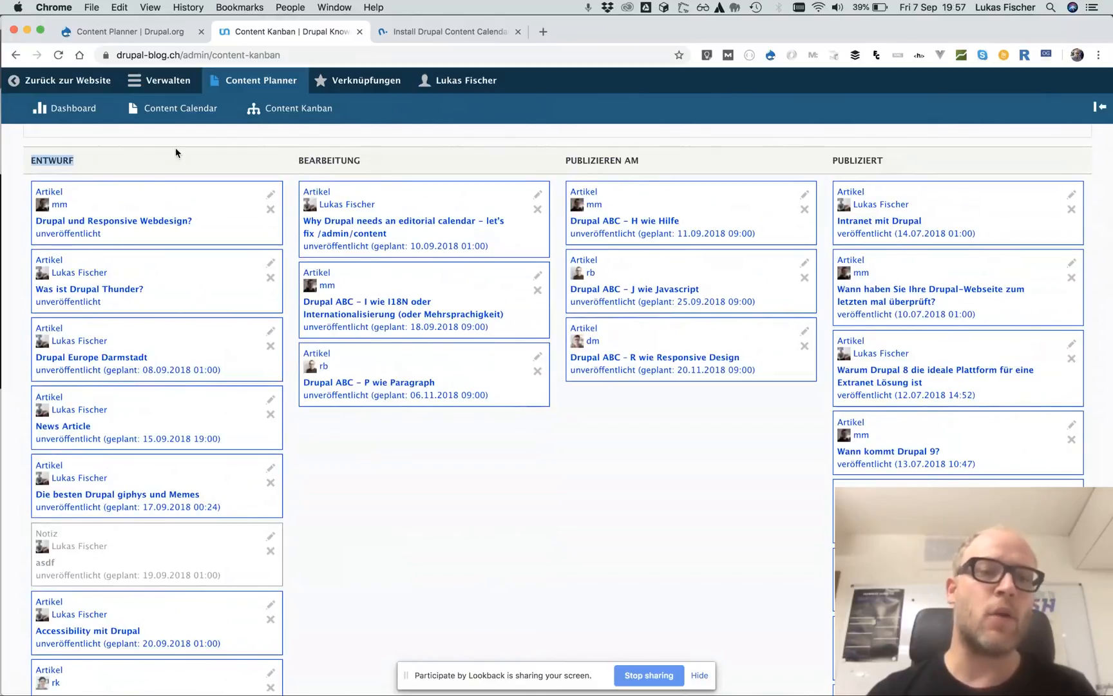
mouse_move(102, 187)
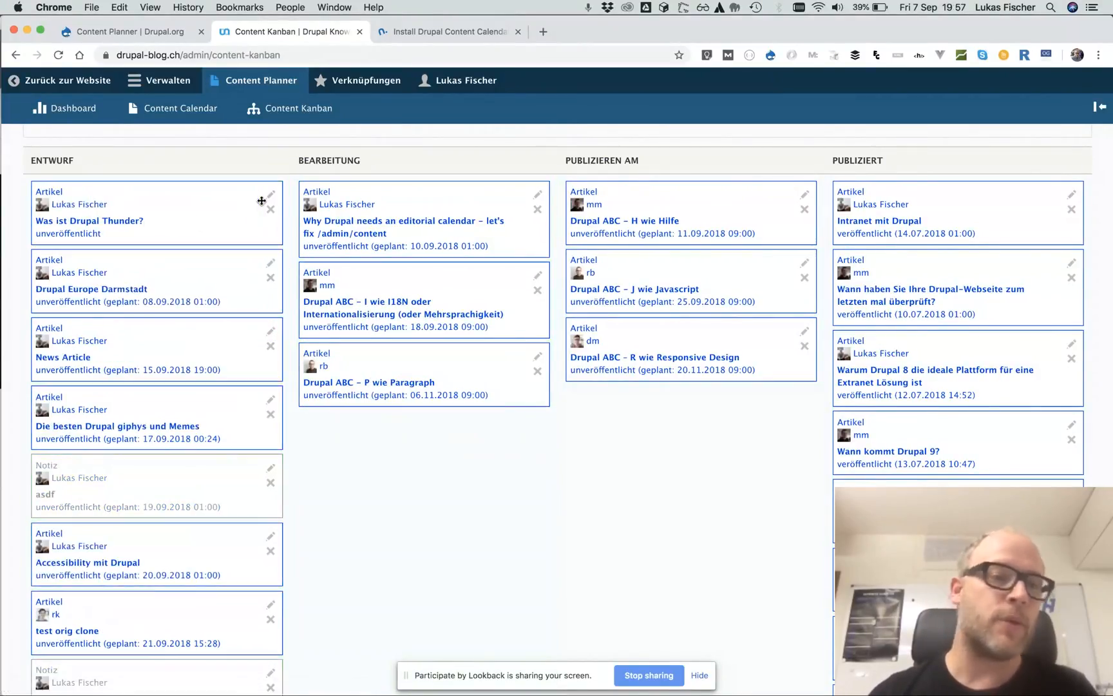
left_click(72, 109)
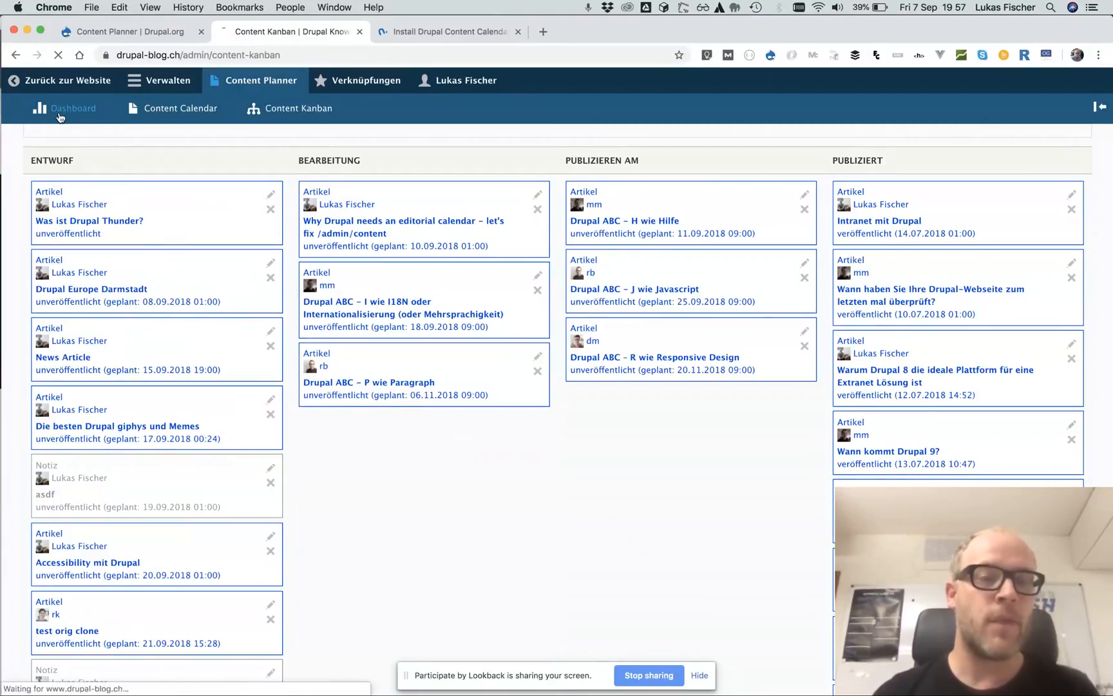
- Reload the dashboard to view Google Analytics, content status and recent publications
left_click(72, 109)
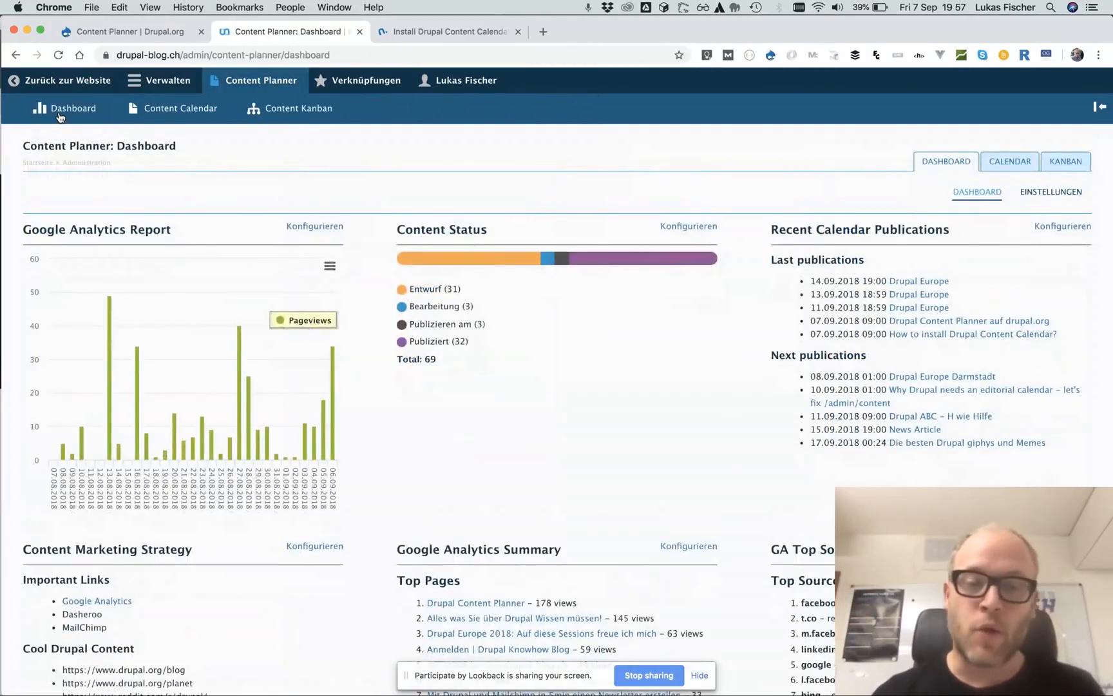
mouse_move(65, 109)
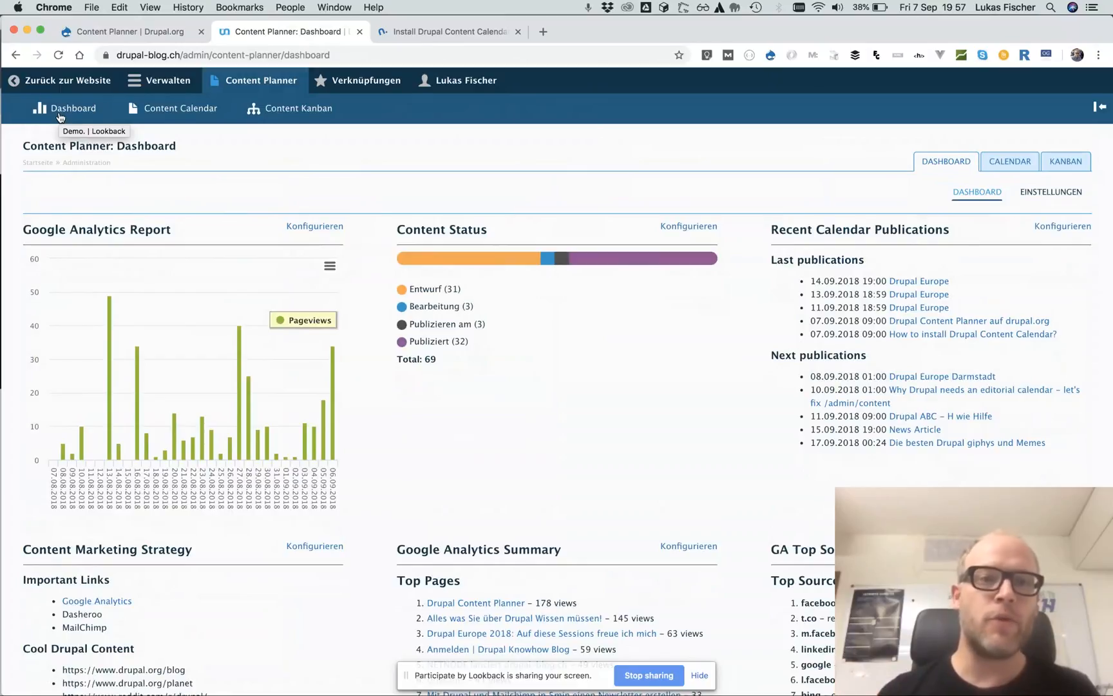
mouse_move(315, 70)
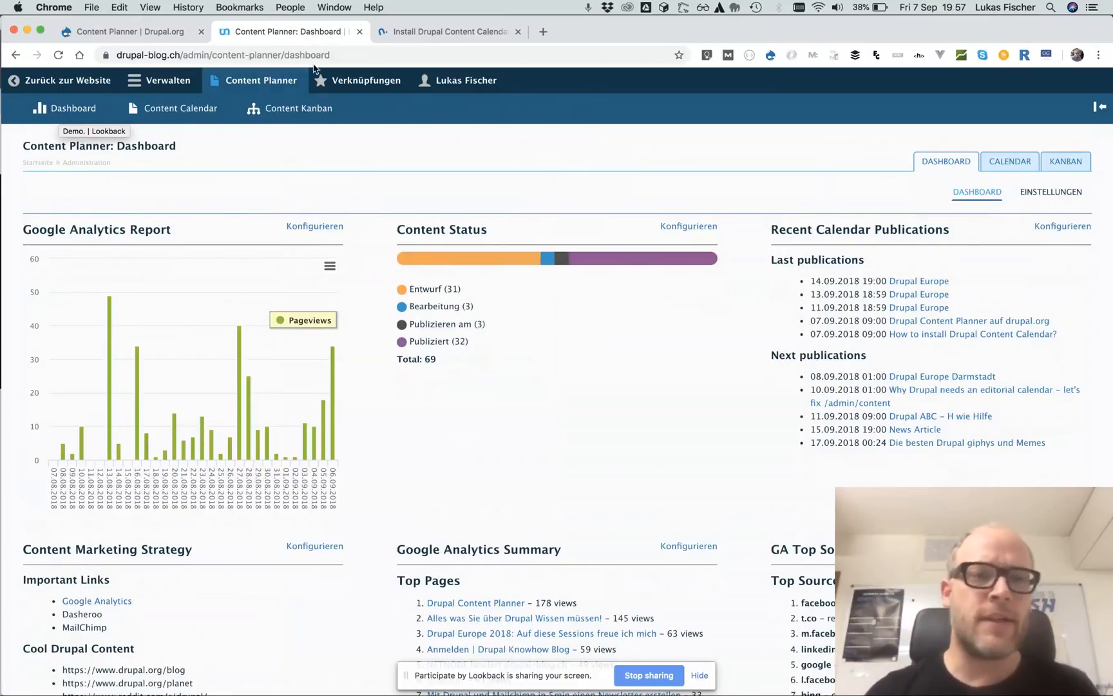
- Scroll through the Content Calendar install guide, then return to the Drupal.org project page
left_click(447, 30)
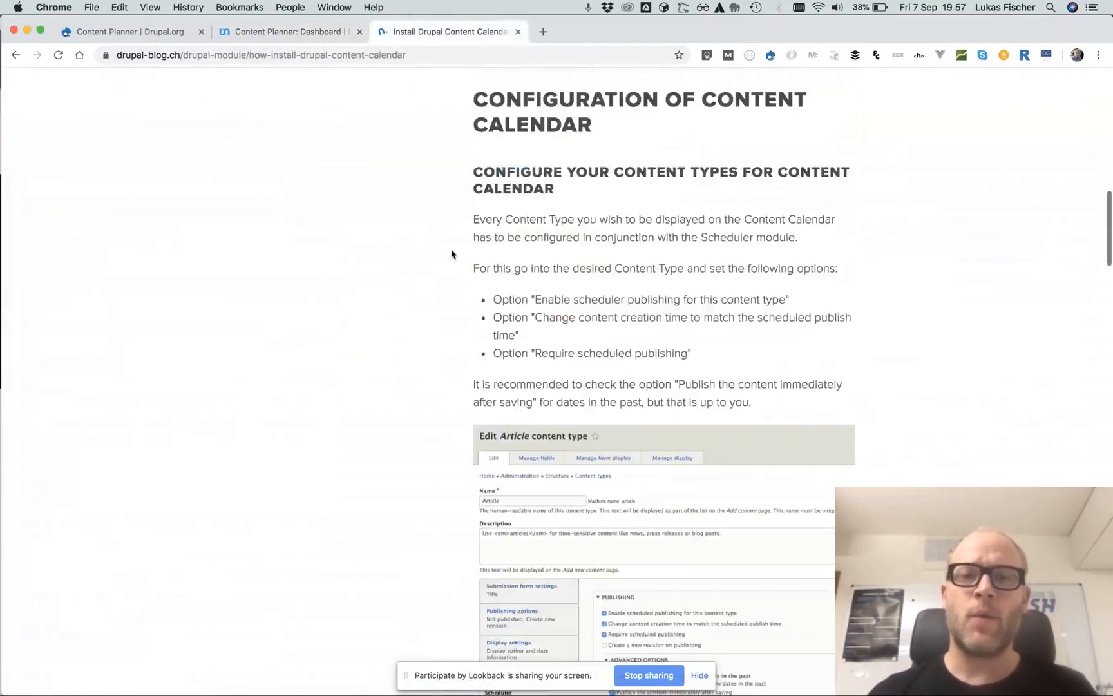
scroll("up", 3)
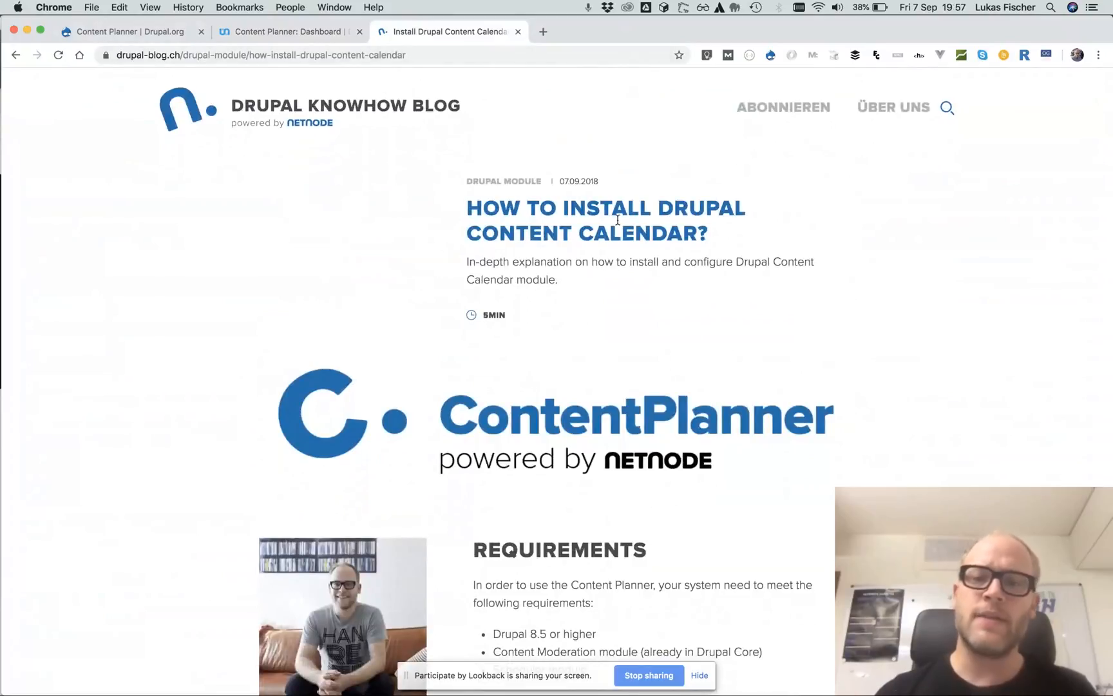
scroll("down", 3)
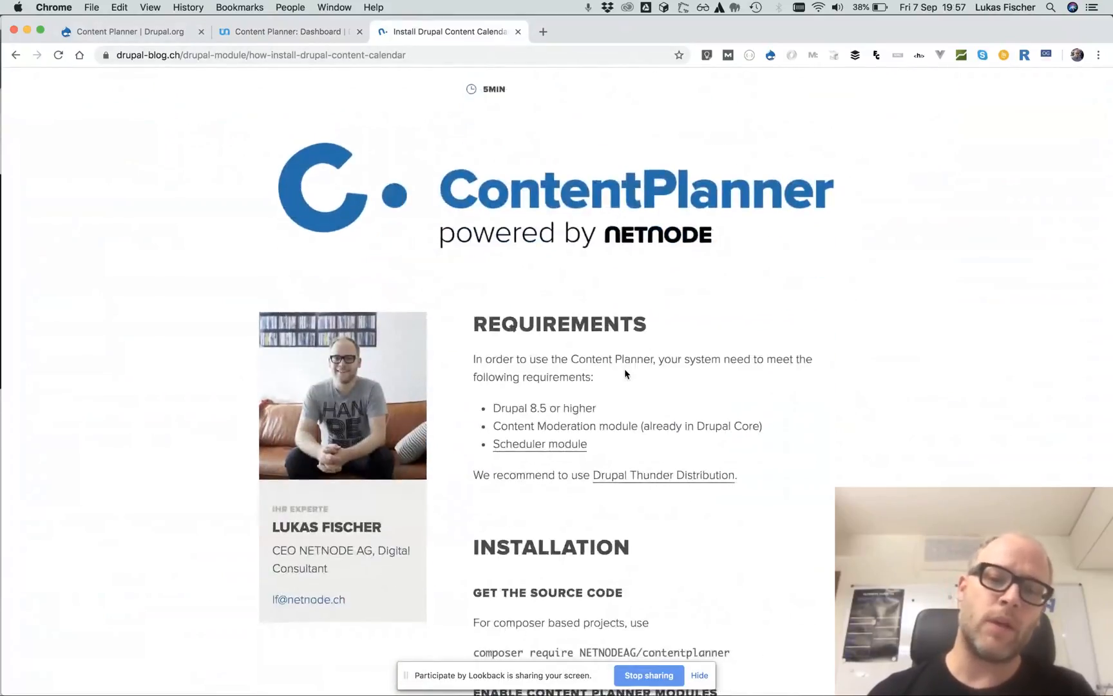
scroll("down", 3)
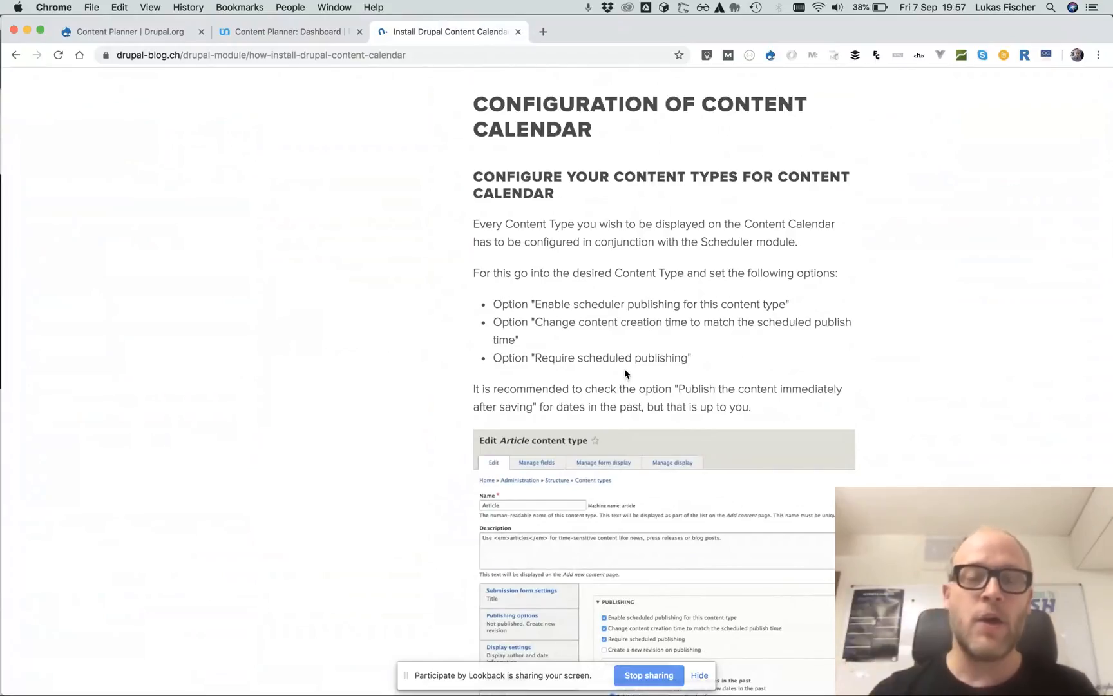
scroll("up", 3)
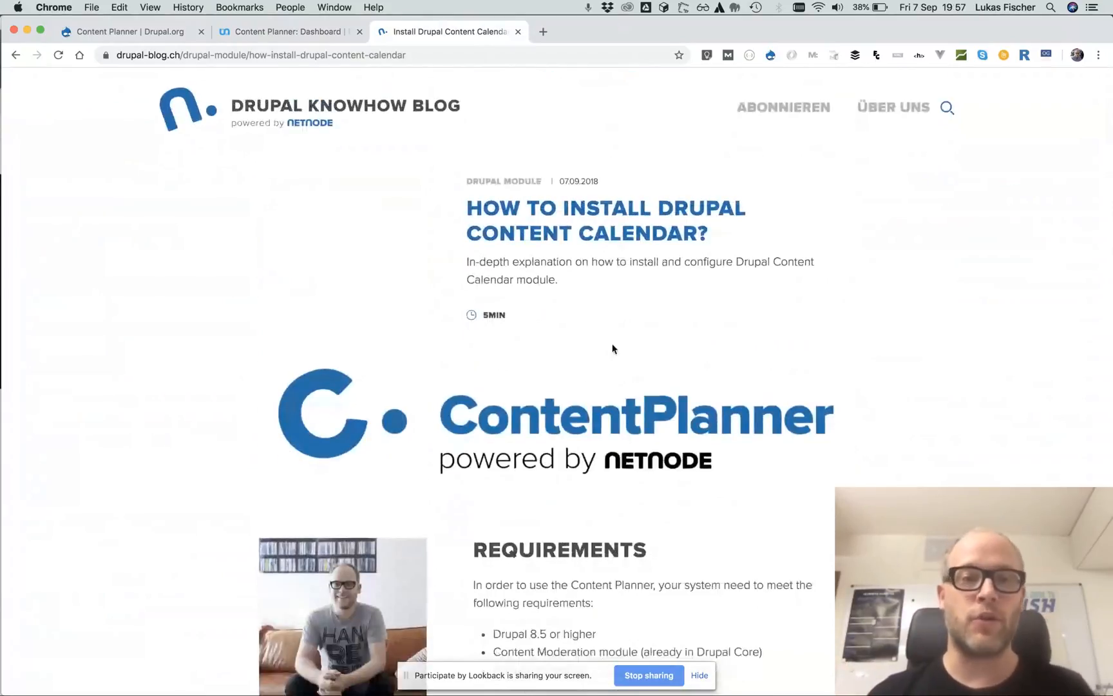
left_click(128, 30)
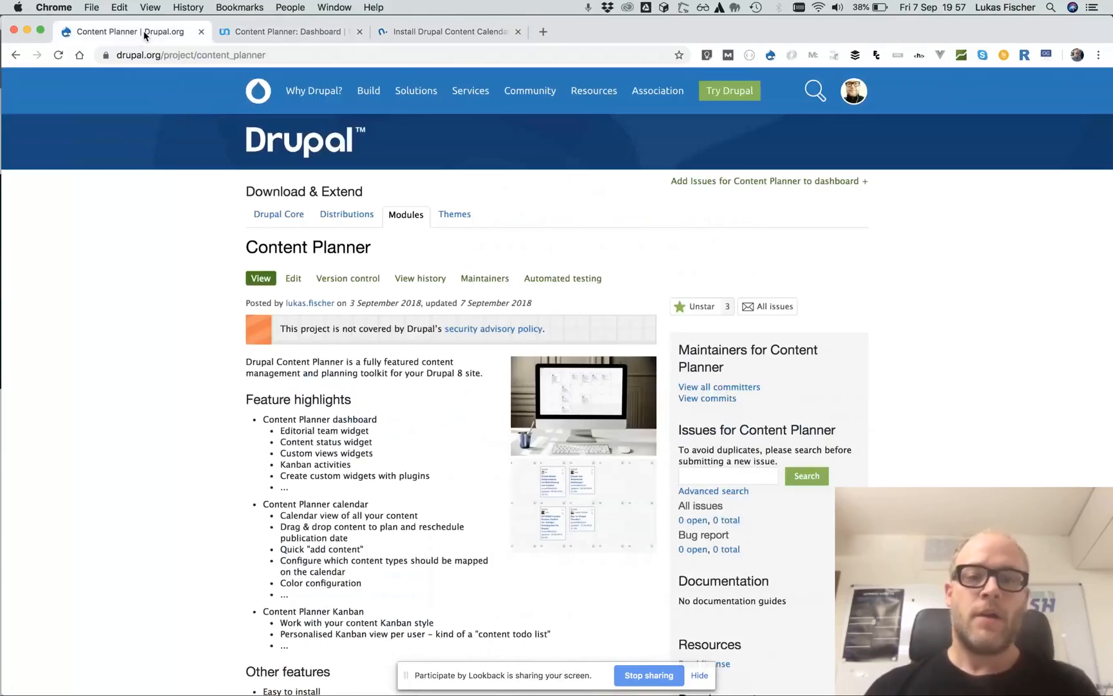